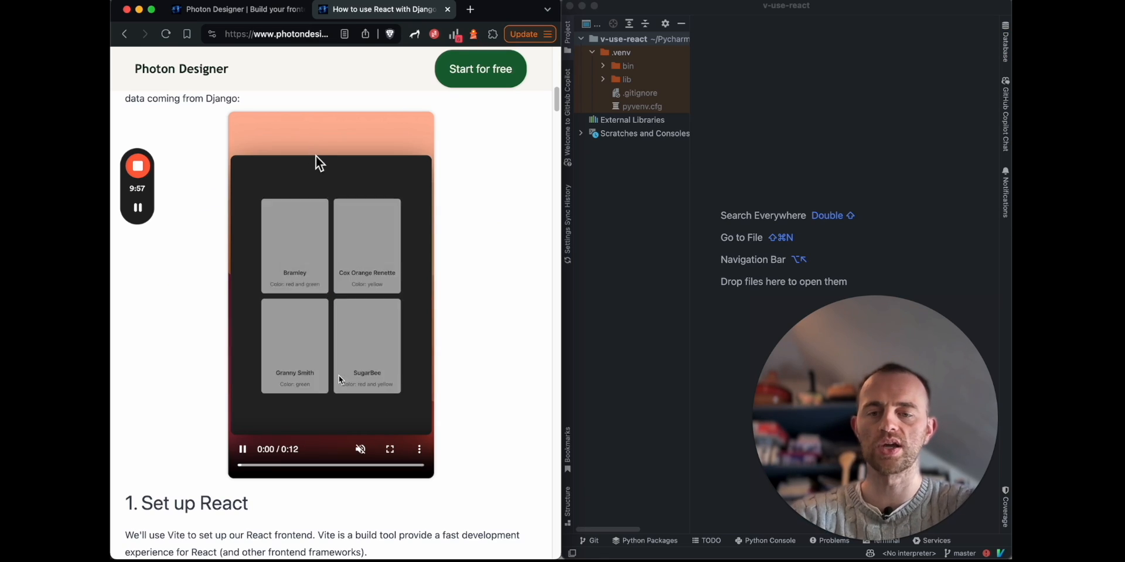
# - Verify node v18.16.0 and npm 9.5.1, then run npm create vite@latest in the terminal
pyautogui.scroll(-3)
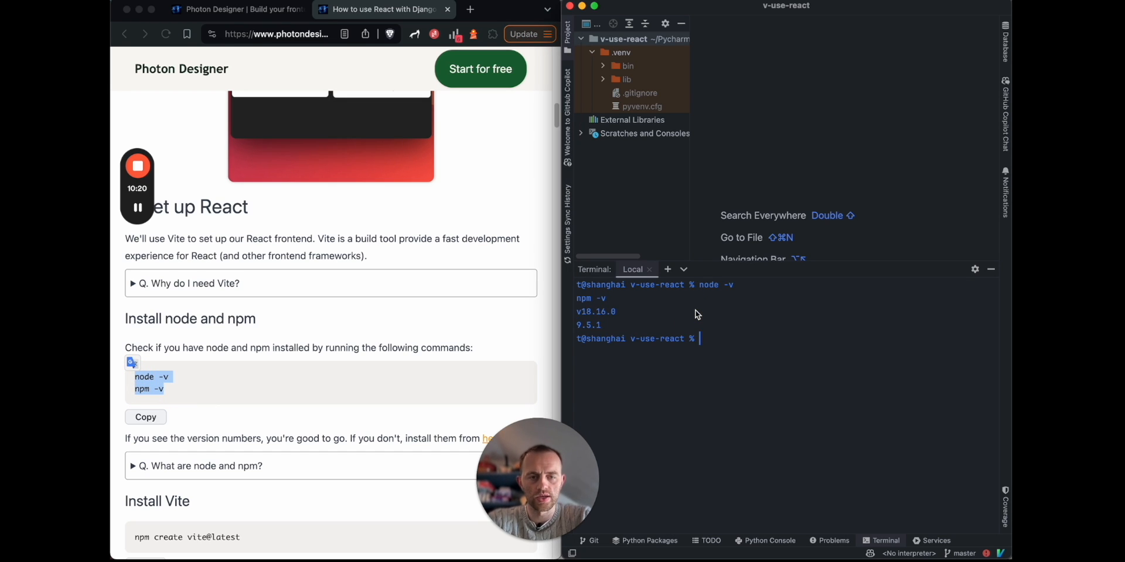
pyautogui.scroll(-3)
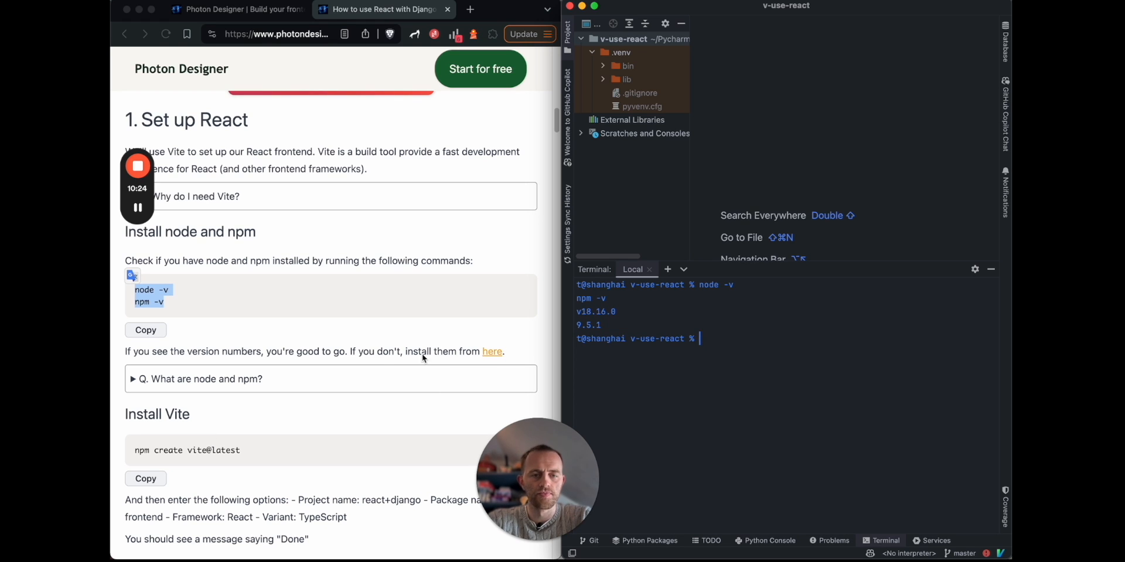
pyautogui.scroll(-3)
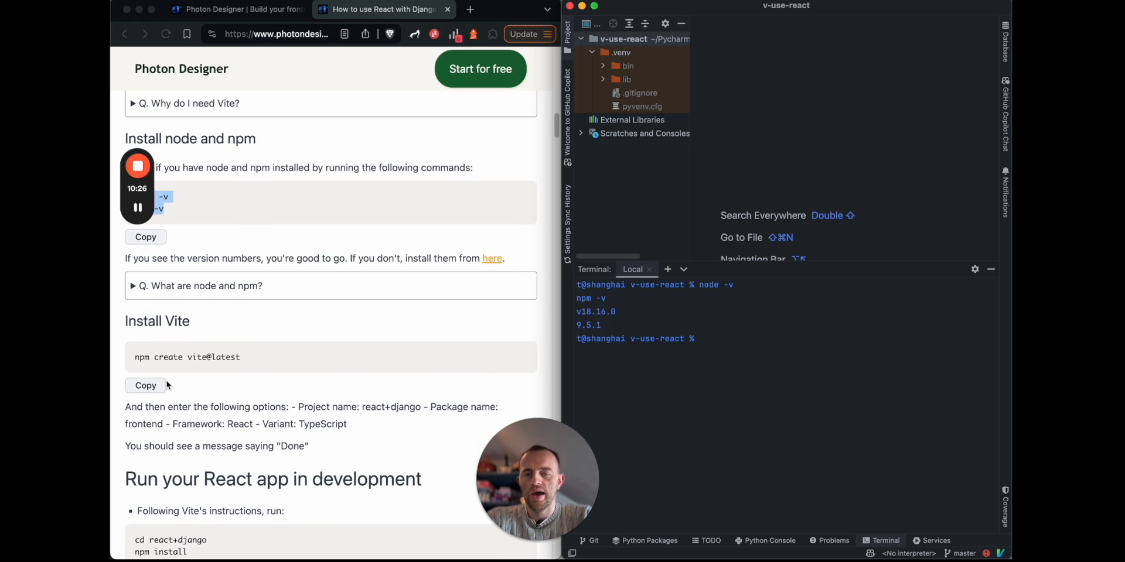
pyautogui.click(145, 386)
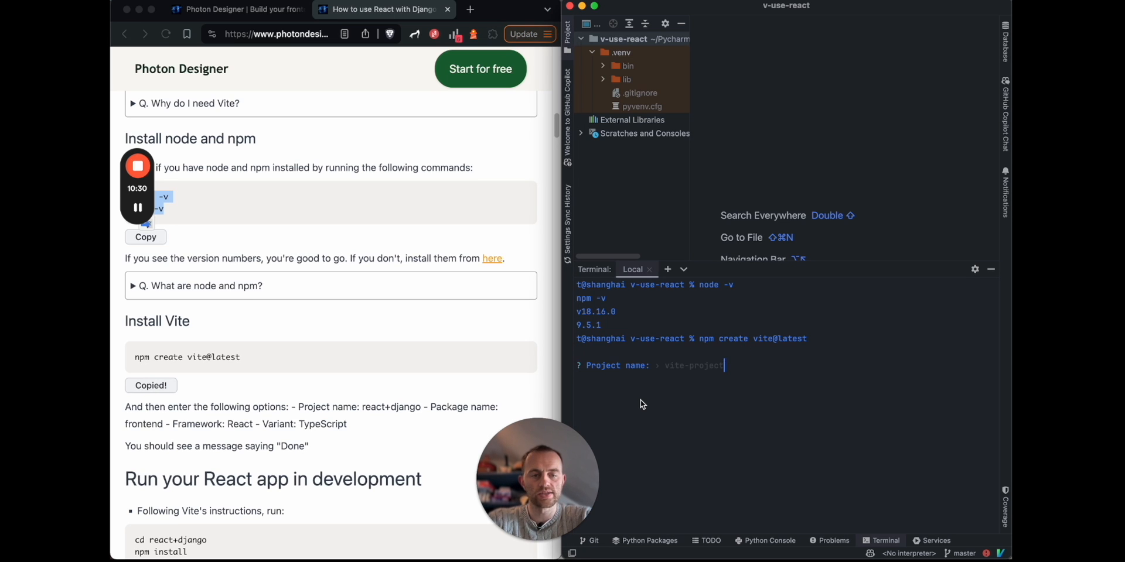
# - Scaffold react+django as a React TypeScript Vite app, npm install, and npm run dev at localhost:5173
pyautogui.scroll(-3)
pyautogui.write('react+django')
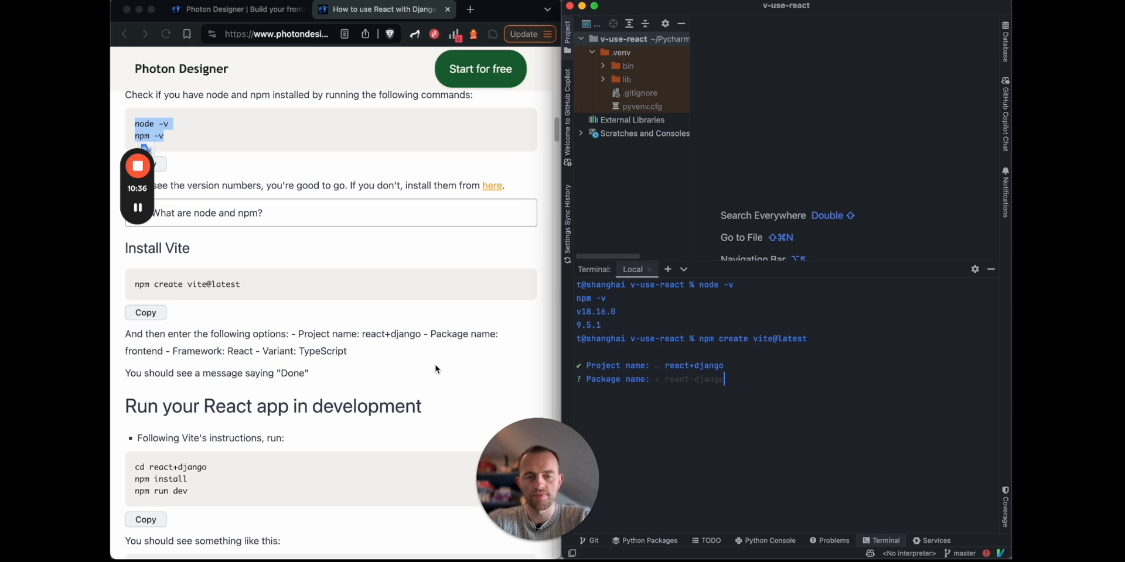
pyautogui.write('frontend')
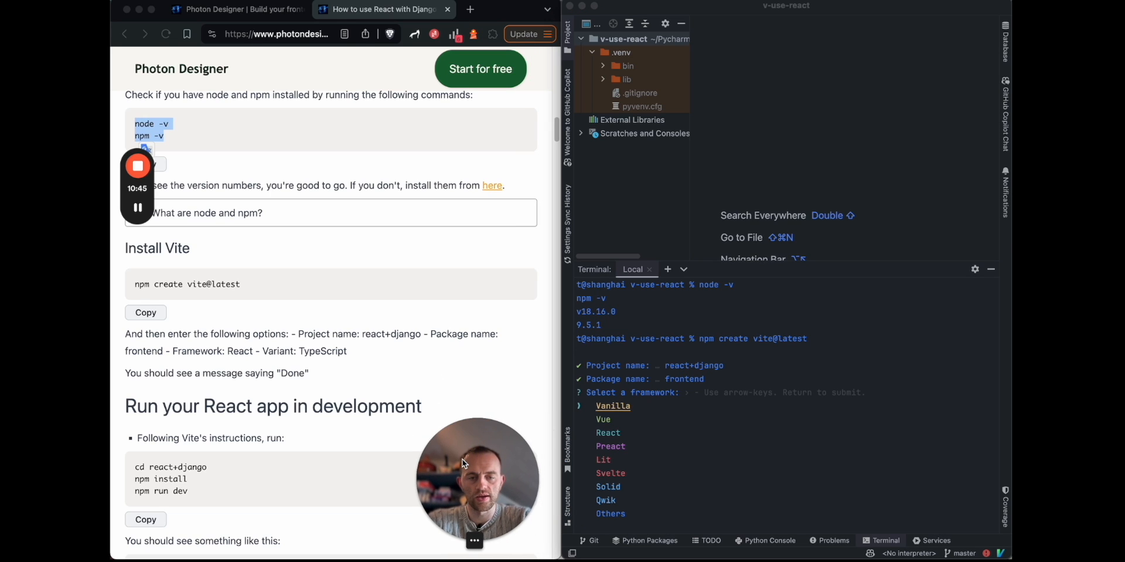
pyautogui.press('down')
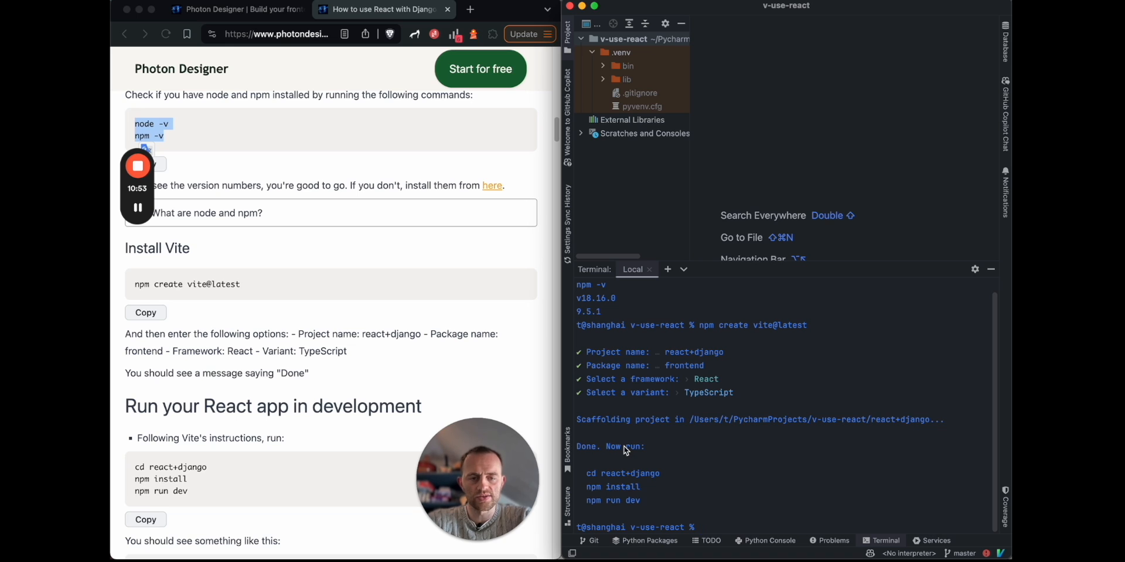
pyautogui.moveTo(657, 482)
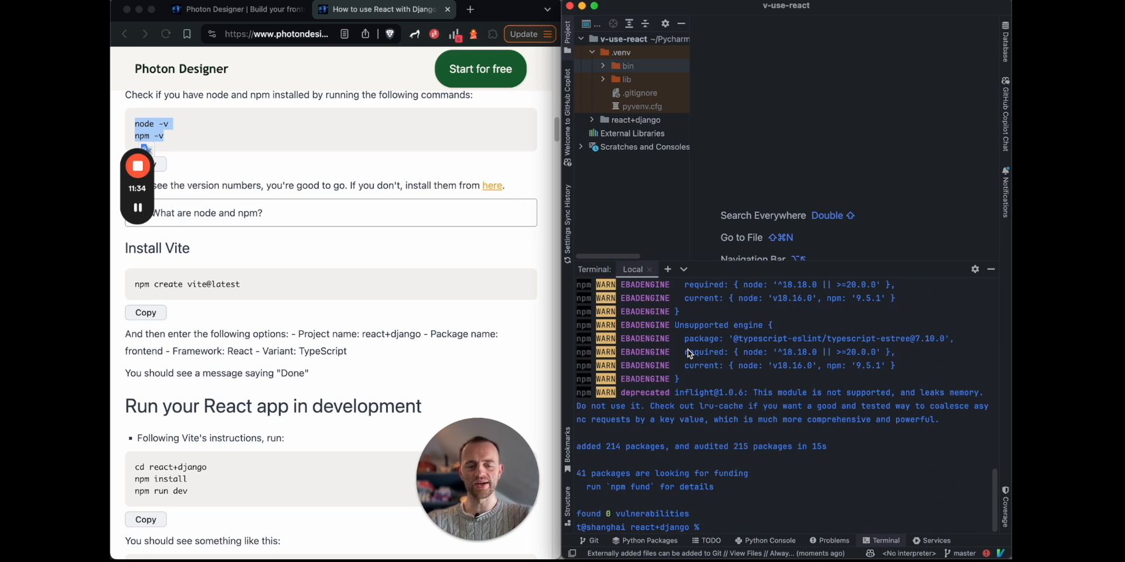
pyautogui.write('npm run')
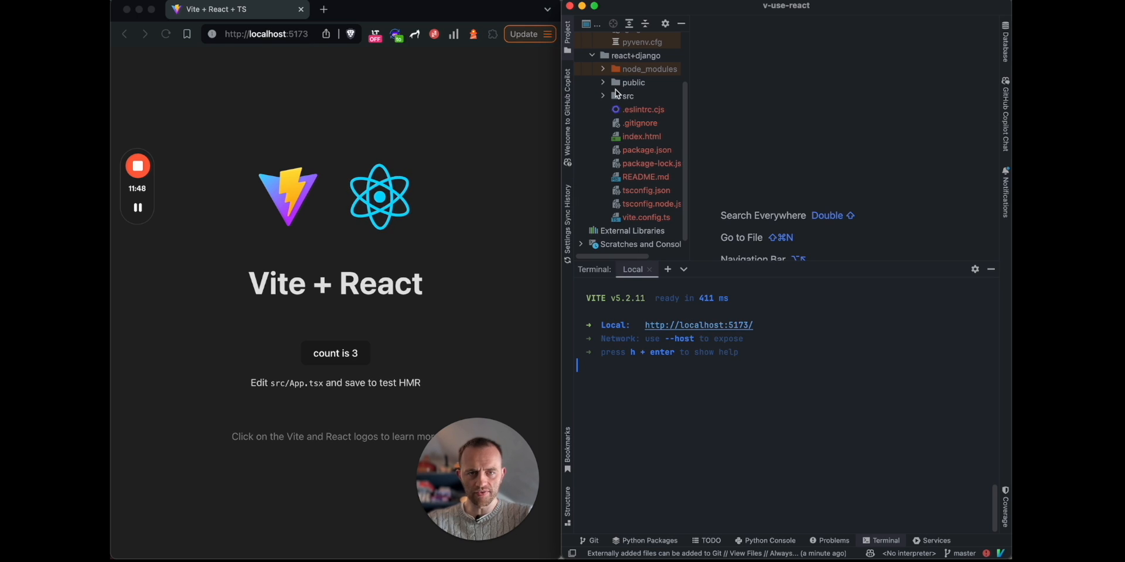
# - Edit App.tsx to increment by count + 2 with label 'sum is {count}' and verify in the browser
pyautogui.click(604, 95)
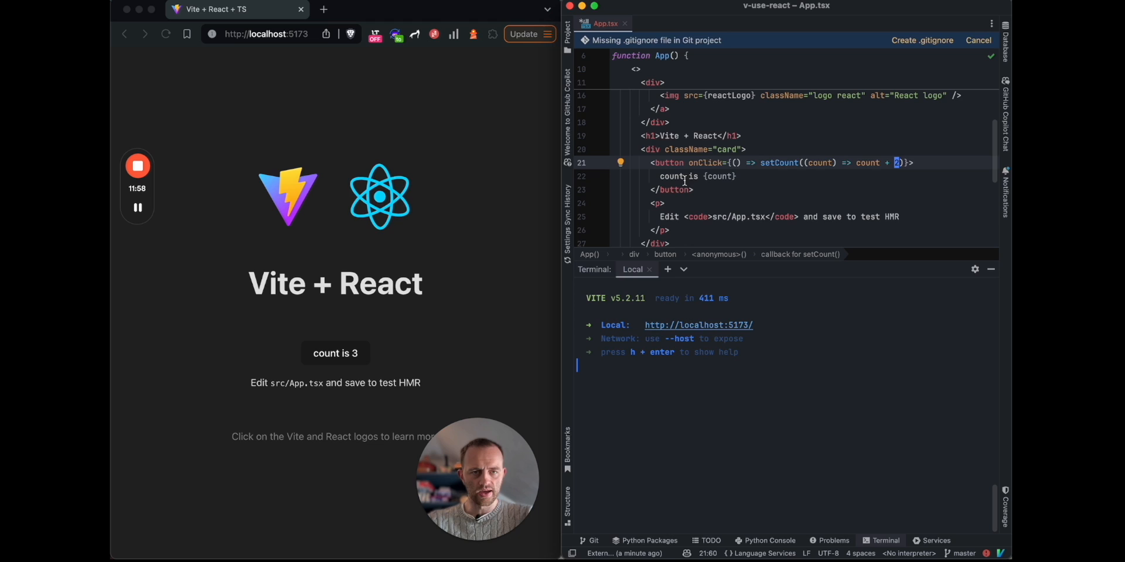
pyautogui.click(335, 353)
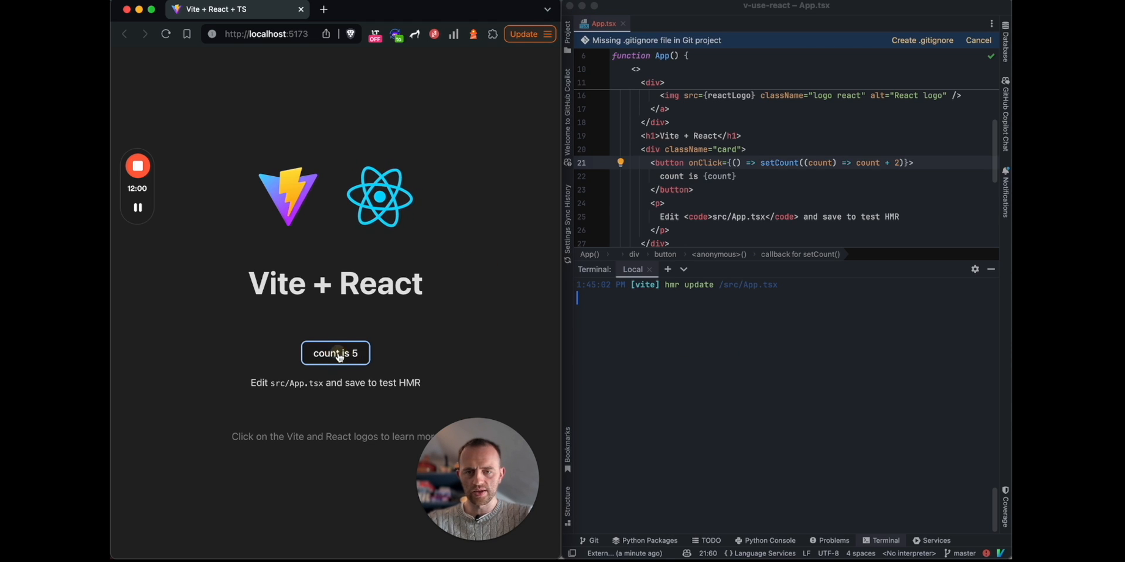
pyautogui.click(335, 353)
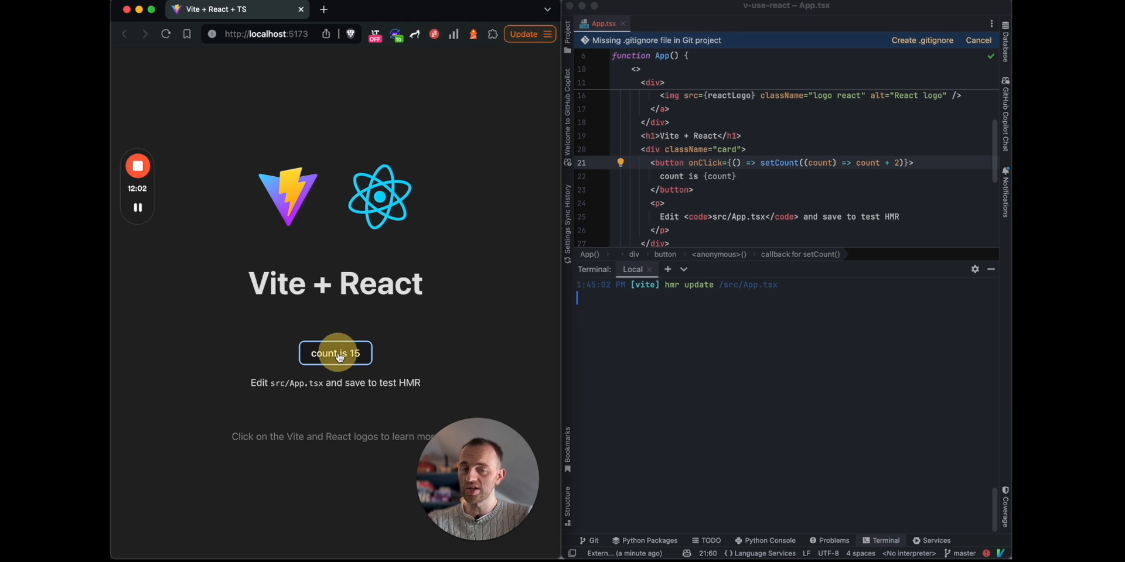
pyautogui.click(335, 353)
pyautogui.write('sum')
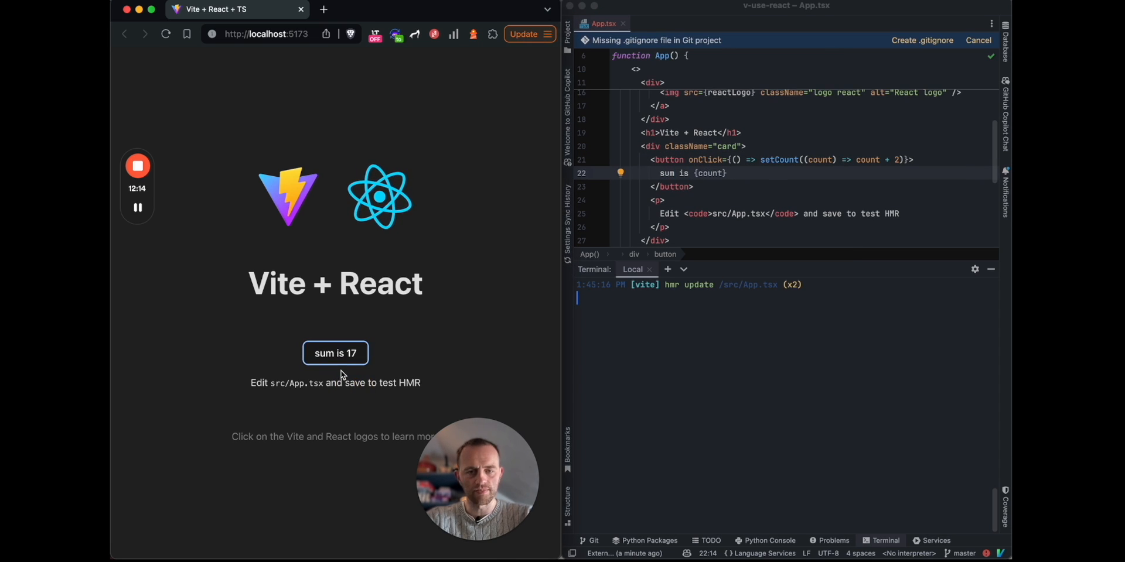
pyautogui.click(335, 353)
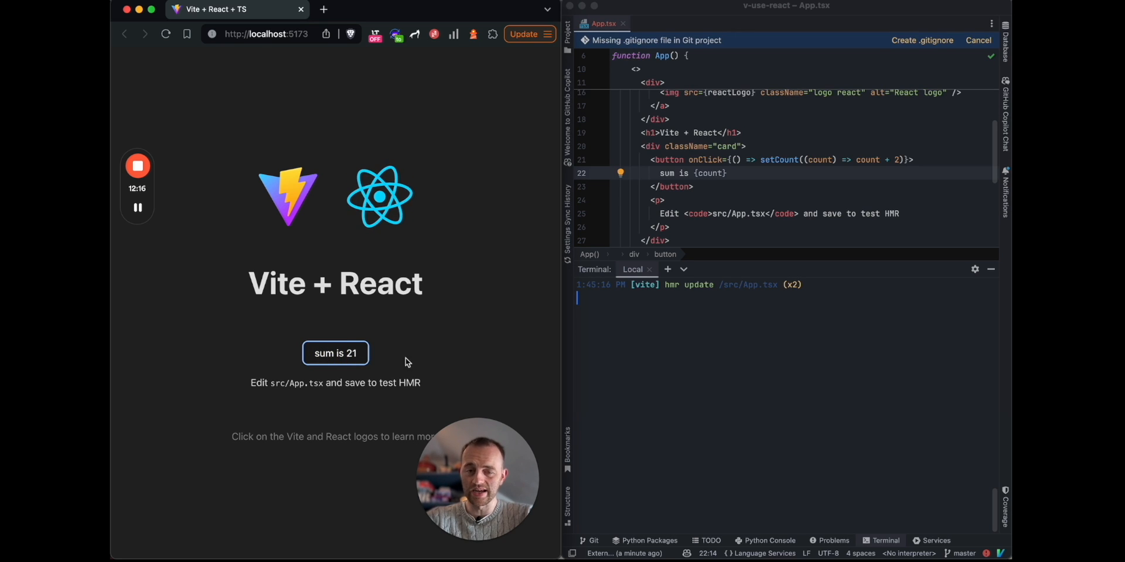
pyautogui.moveTo(695, 294)
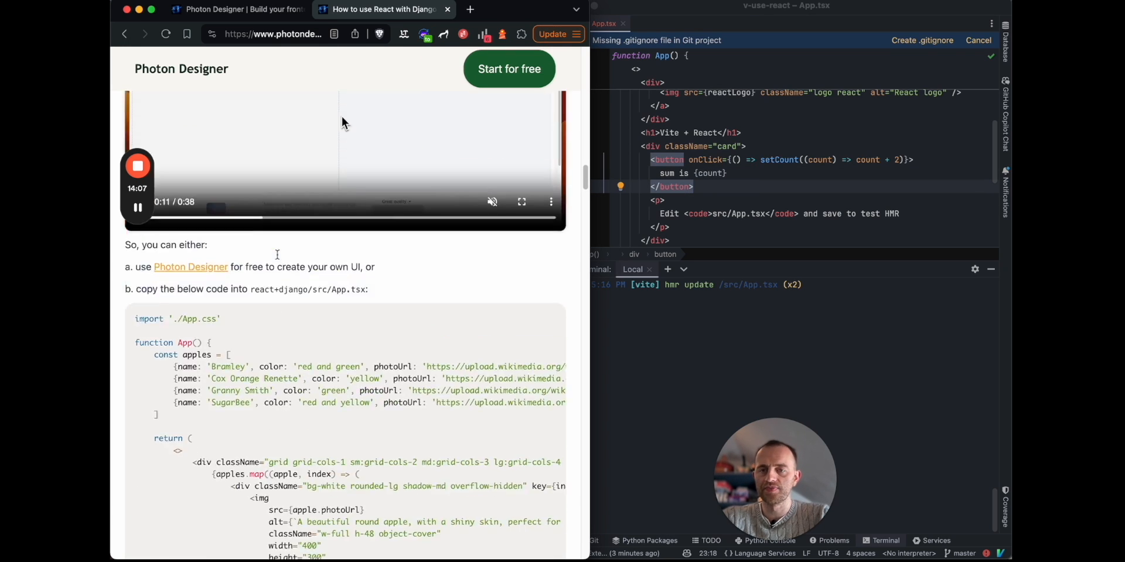
# - Scroll to the Photon Designer section and play the apple gallery demo video full screen
pyautogui.scroll(-3)
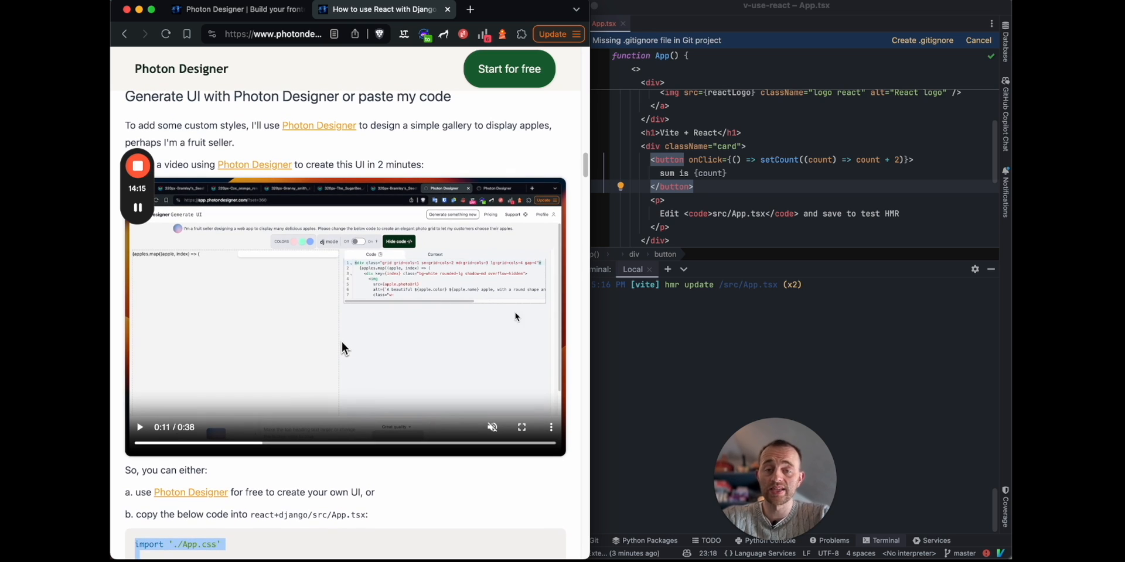
pyautogui.moveTo(476, 500)
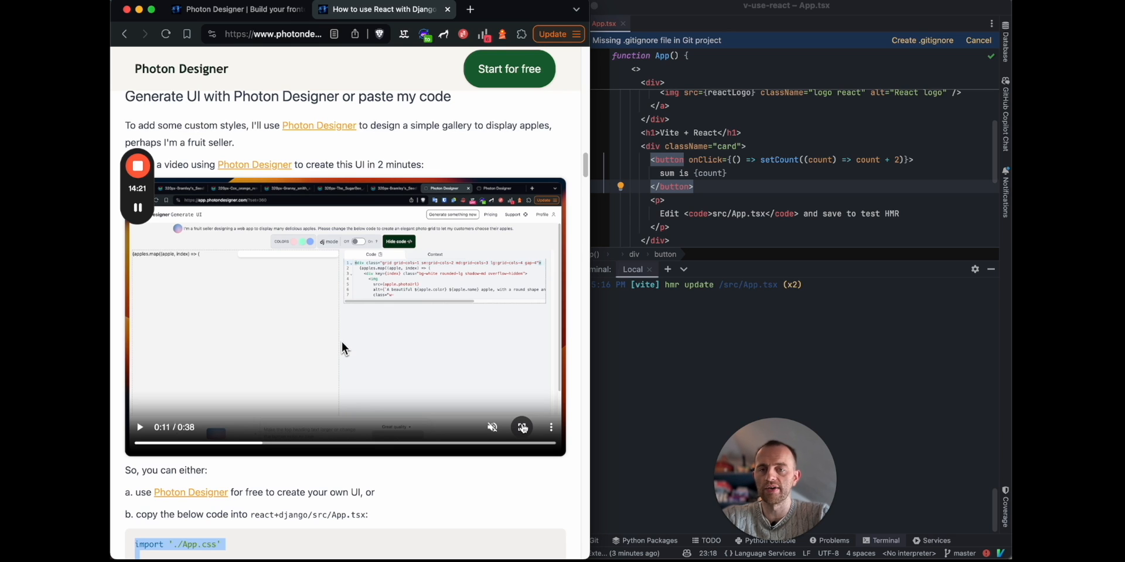
pyautogui.click(523, 427)
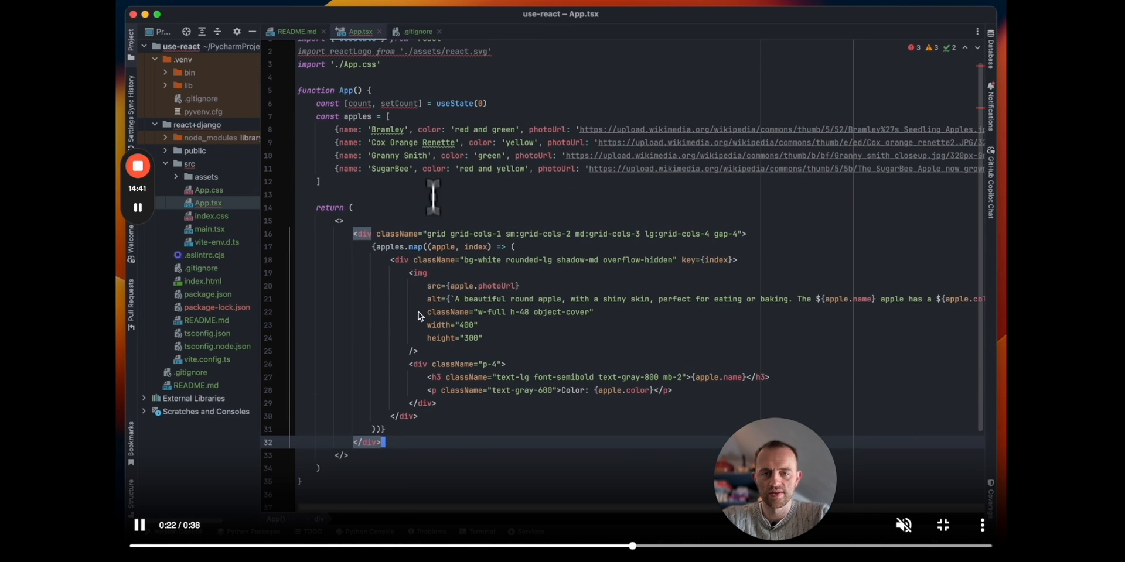
# - Watch the demo past the Tailwind CDN script to the finished four-apple gallery, then exit fullscreen
pyautogui.click(202, 294)
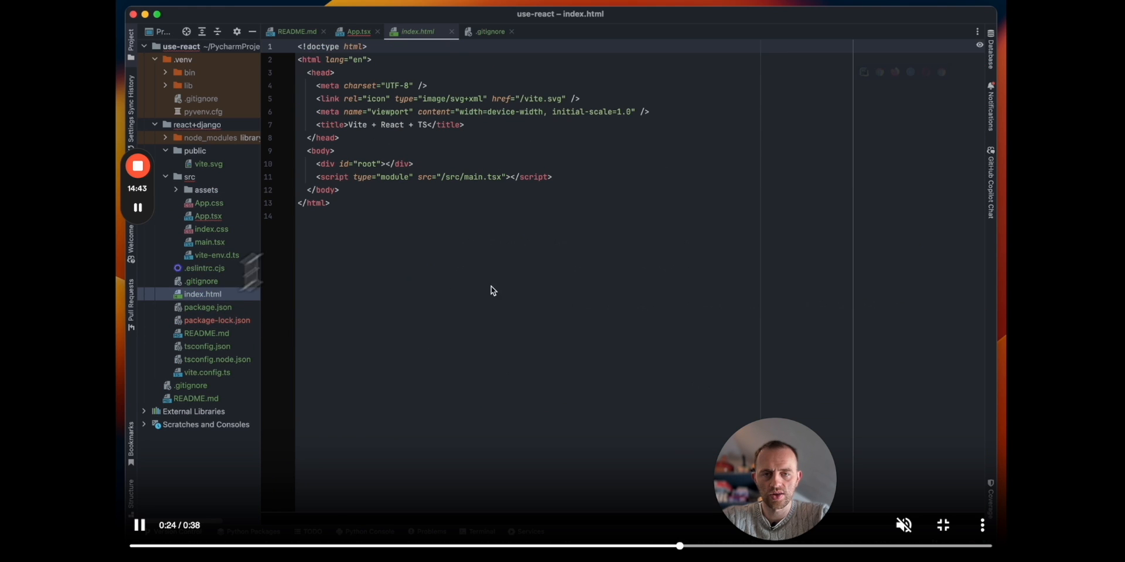
pyautogui.write('<script src="https://cdn.tailwindcss.com"></script>')
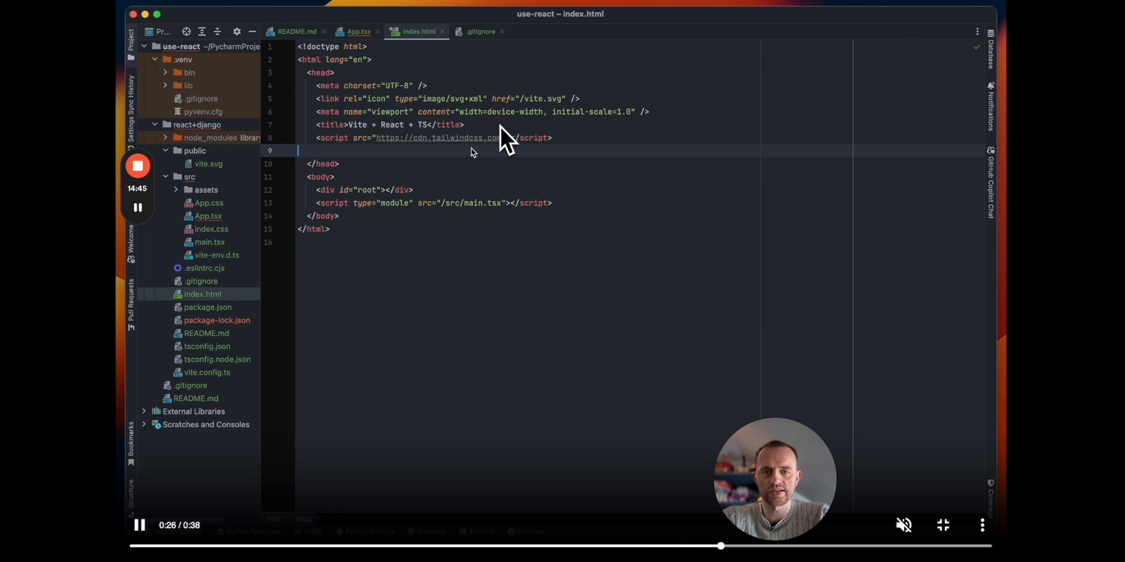
pyautogui.click(356, 31)
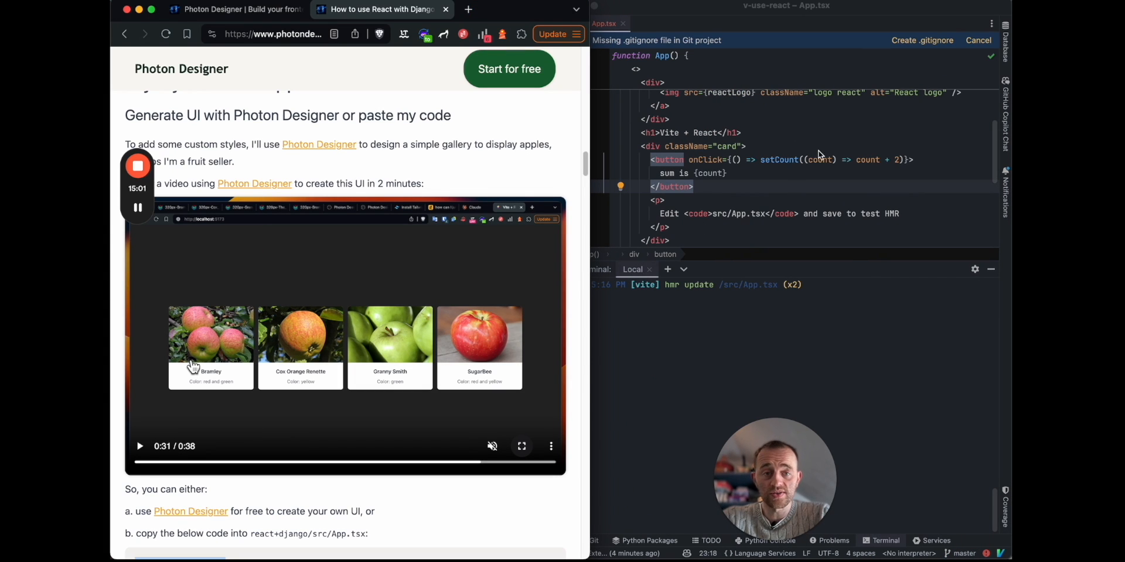
# - Paste the tutorial's apple gallery code over App.tsx, listing Bramley, Cox Orange Renette, Granny Smith and SugarBee
pyautogui.doubleClick(779, 160)
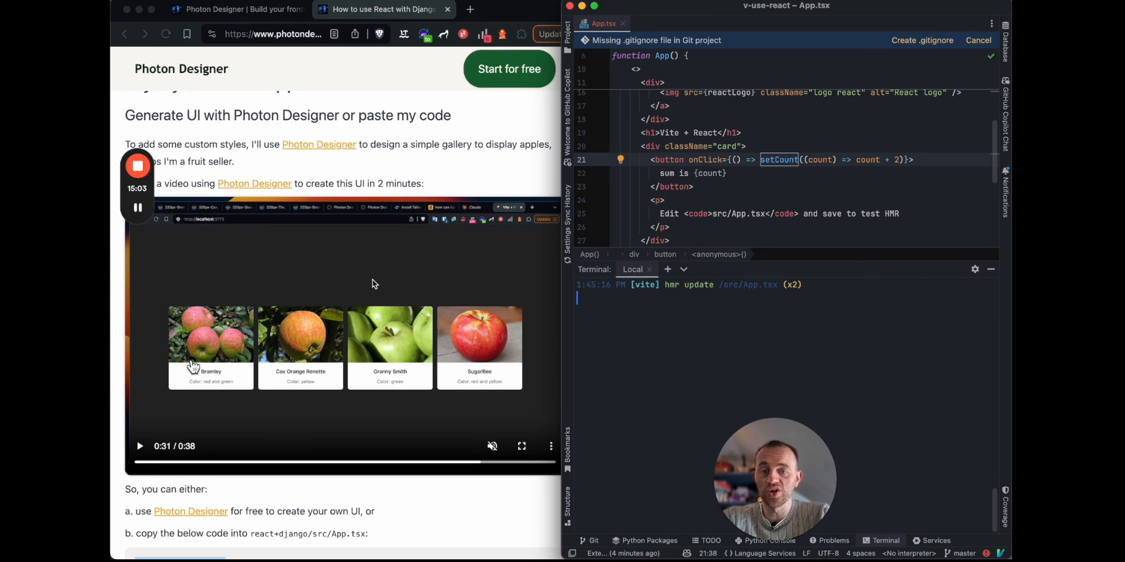
pyautogui.scroll(-3)
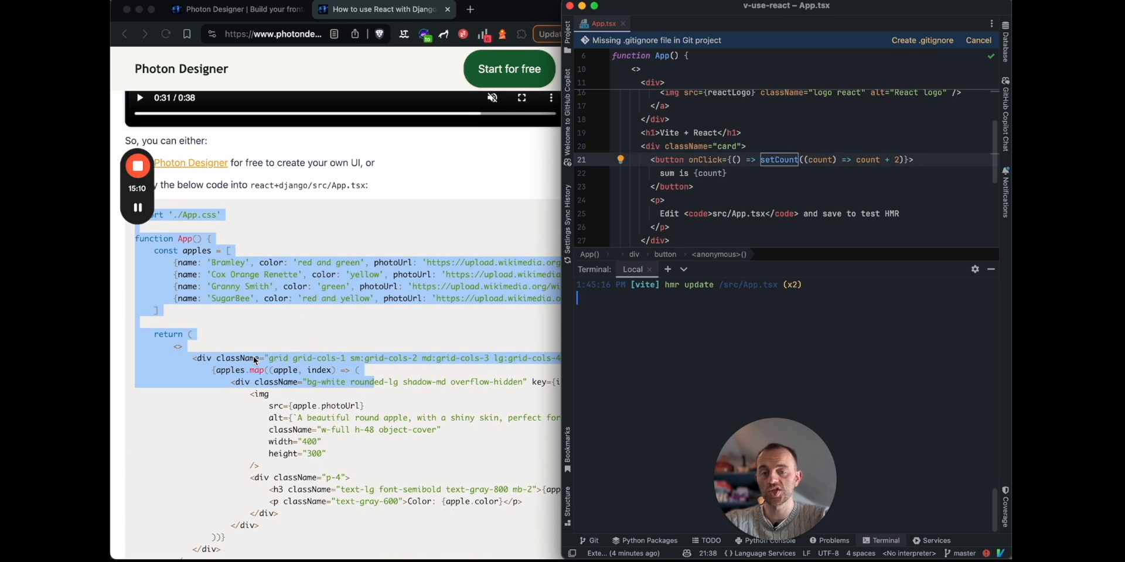
pyautogui.scroll(-3)
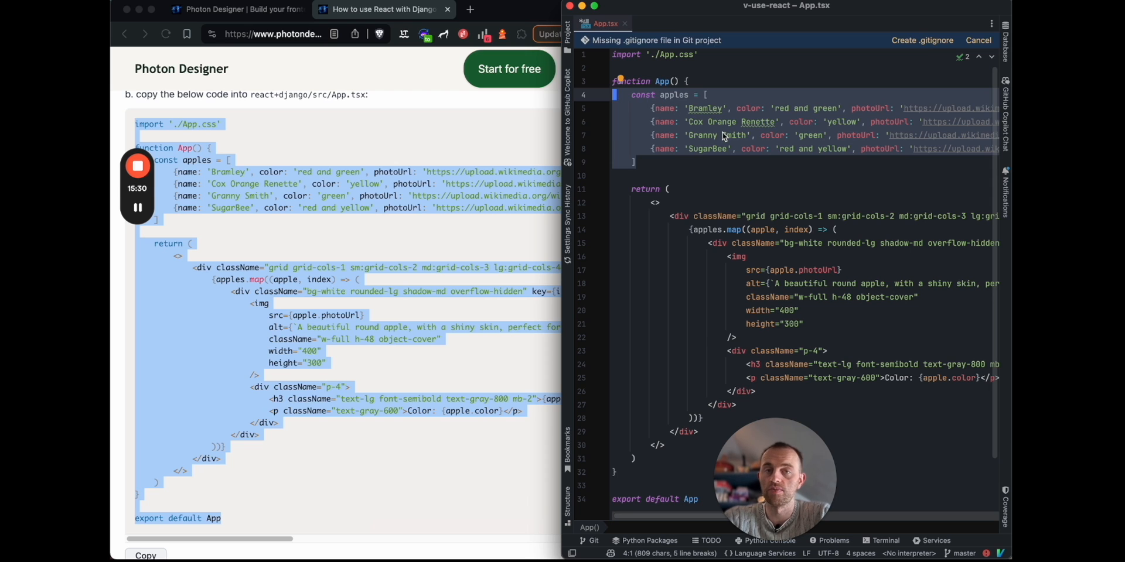
pyautogui.scroll(-3)
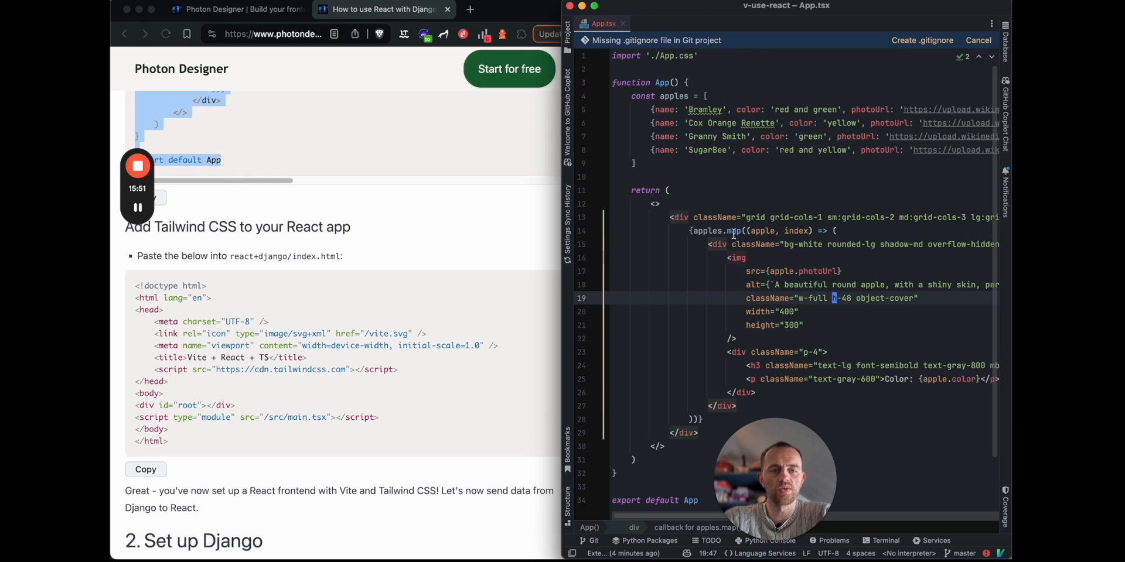
# - Add the Tailwind CDN script to index.html, check the styled gallery, and open a second terminal tab
pyautogui.click(569, 24)
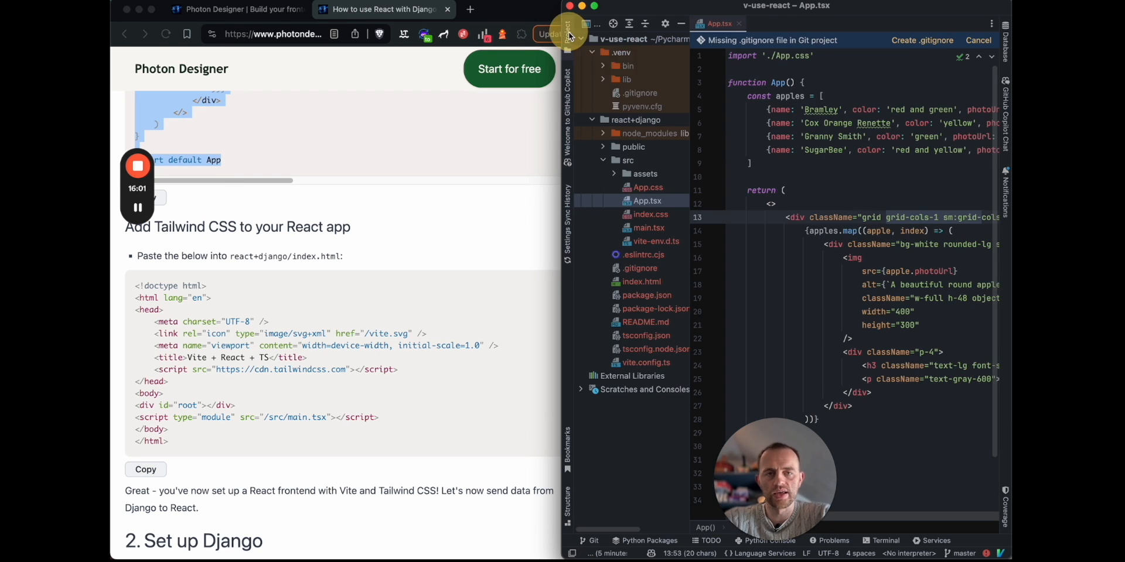
pyautogui.moveTo(642, 287)
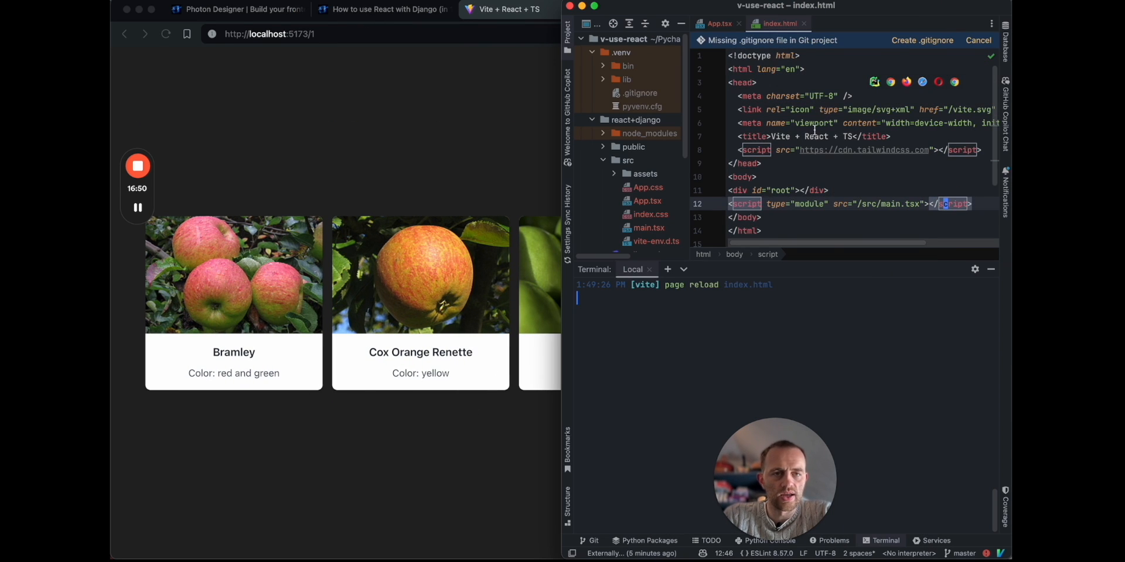
pyautogui.click(719, 24)
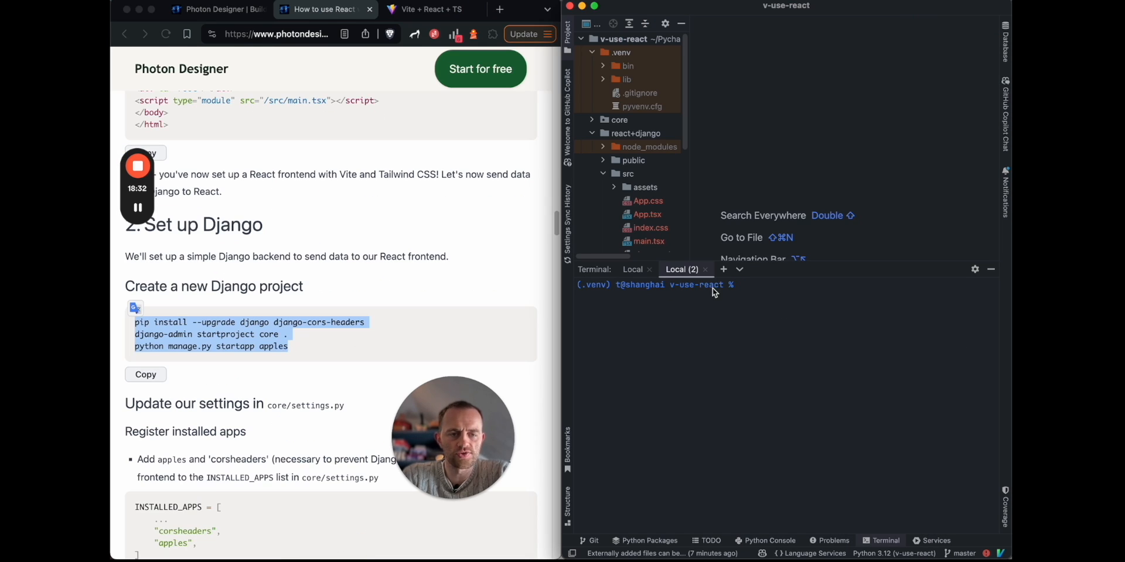
# - Install django and django-cors-headers with pip, then open core/settings.py
pyautogui.write('pip install --upgrade django django-cors-headers')
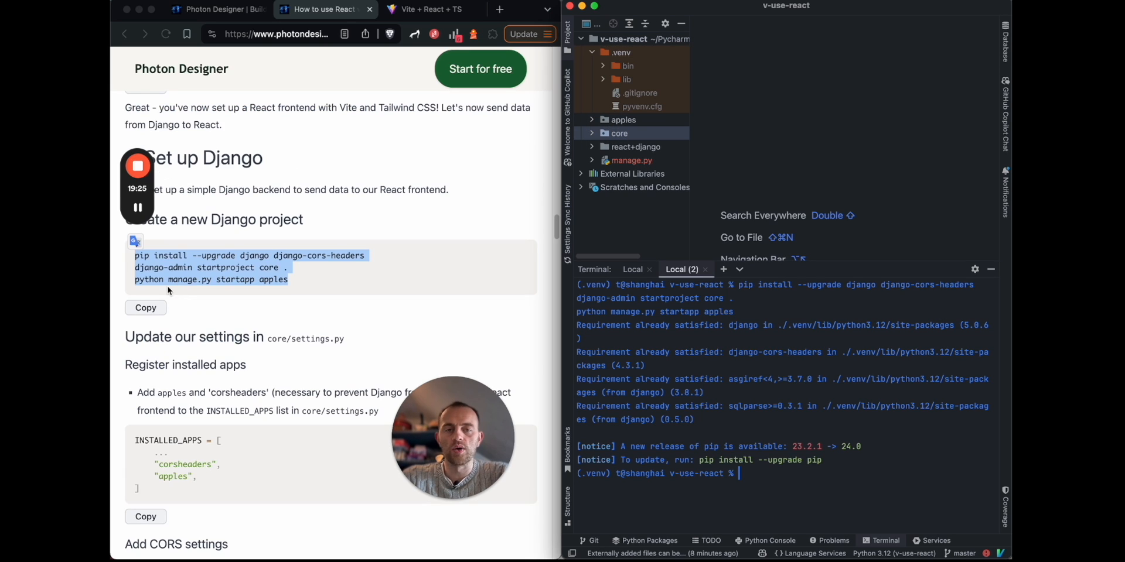
pyautogui.click(619, 134)
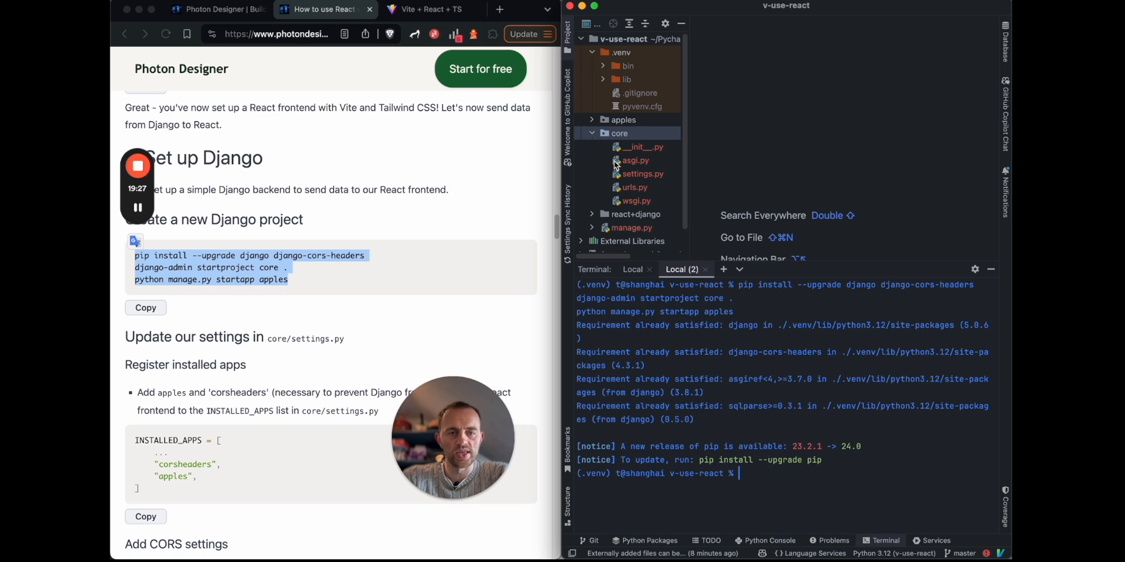
pyautogui.doubleClick(640, 173)
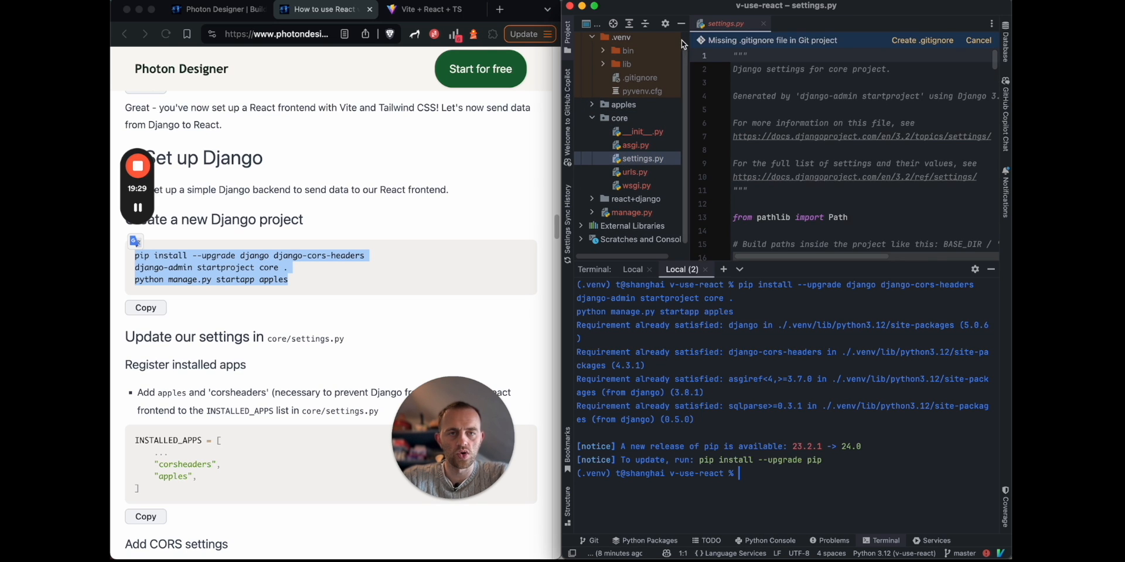
pyautogui.scroll(-3)
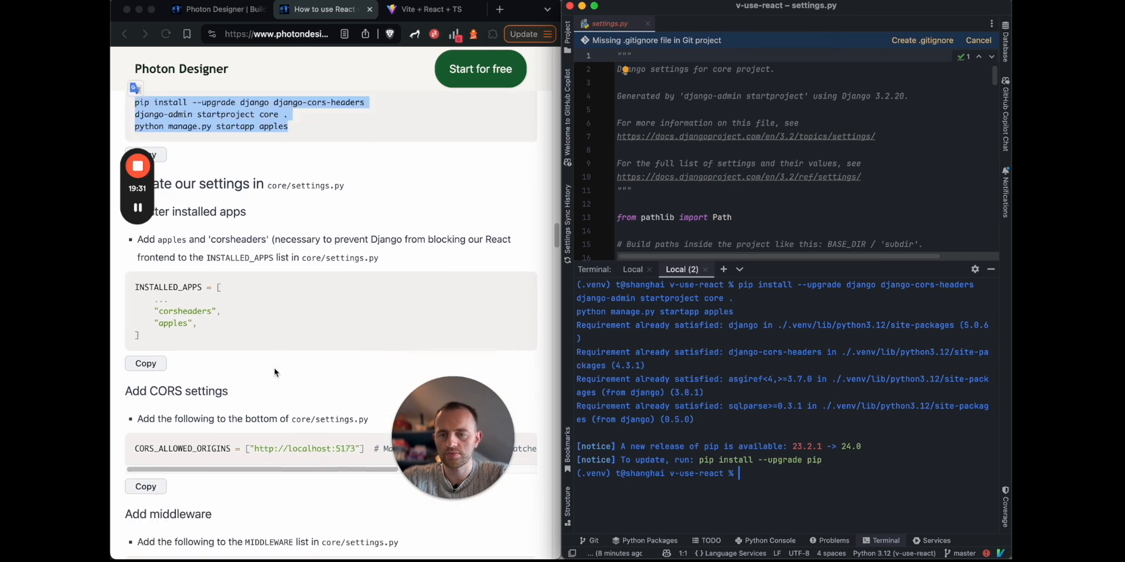
# - Append "corsheaders" and "apples" to INSTALLED_APPS in settings.py
pyautogui.write('INSTAL')
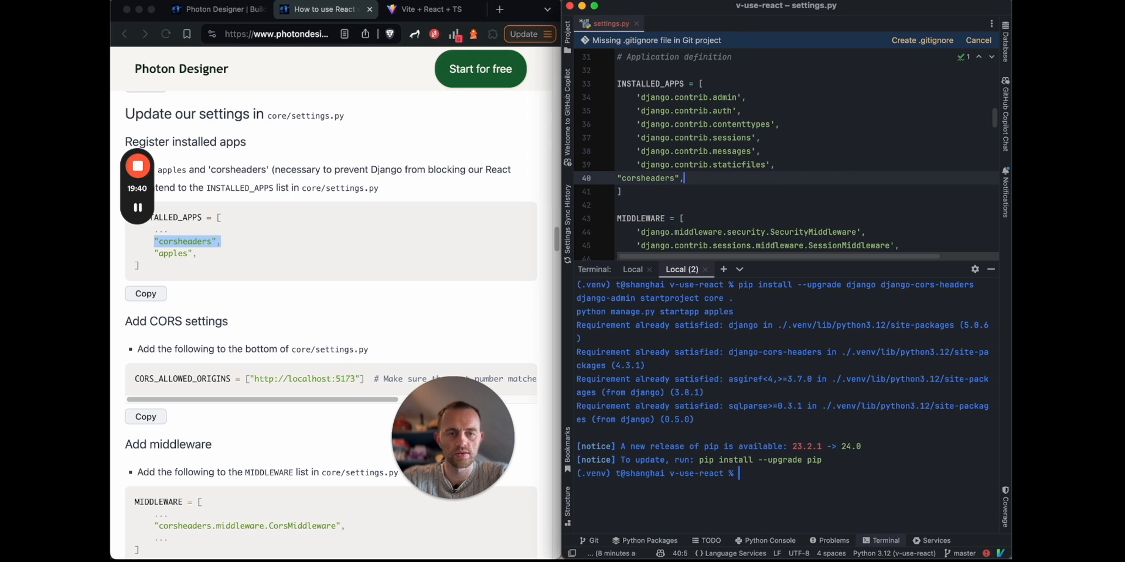
pyautogui.write('"rest_framework",')
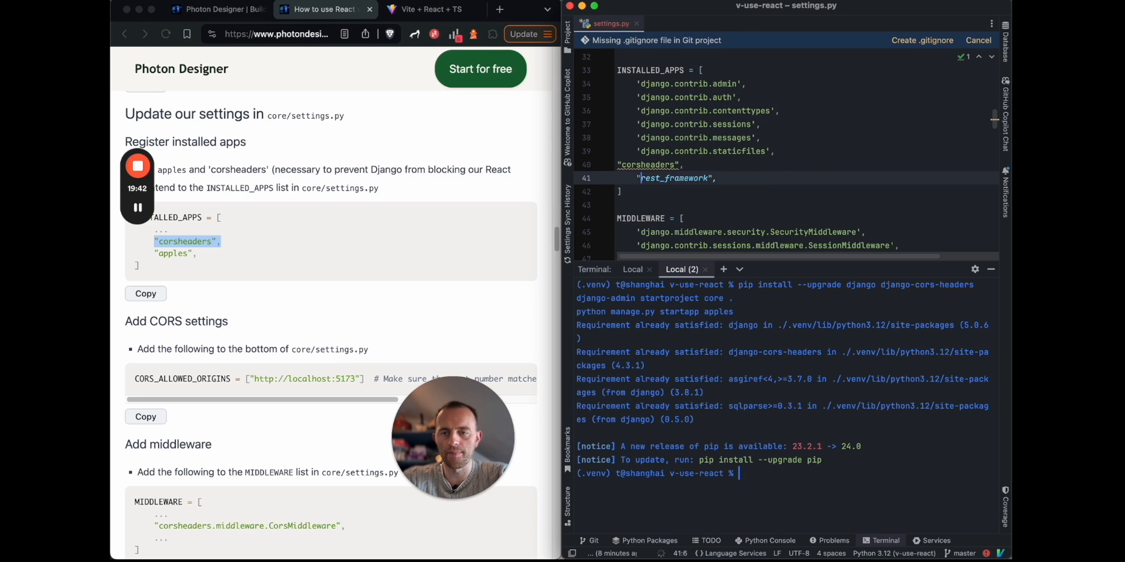
pyautogui.write('apples"')
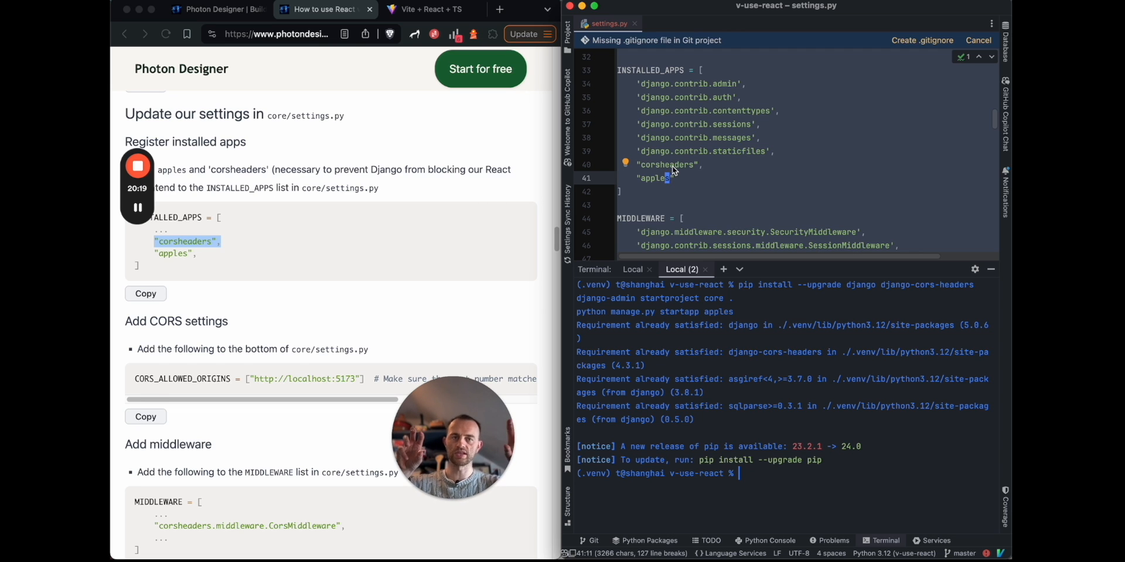
pyautogui.scroll(-3)
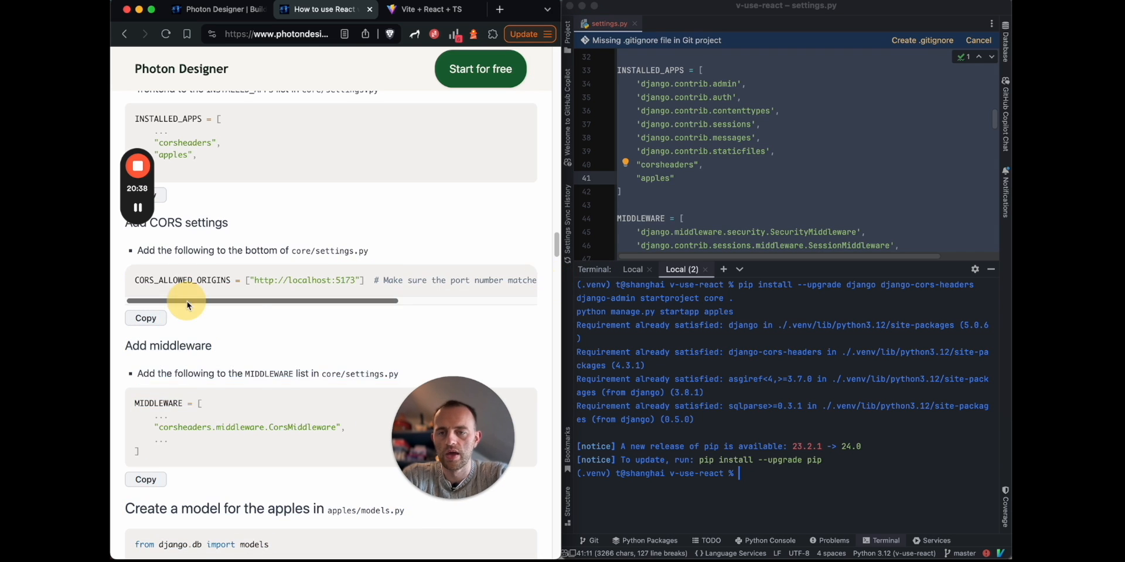
# - Paste the Apple model with name, color, photo_url fields and __str__ into apples/models.py
pyautogui.click(145, 317)
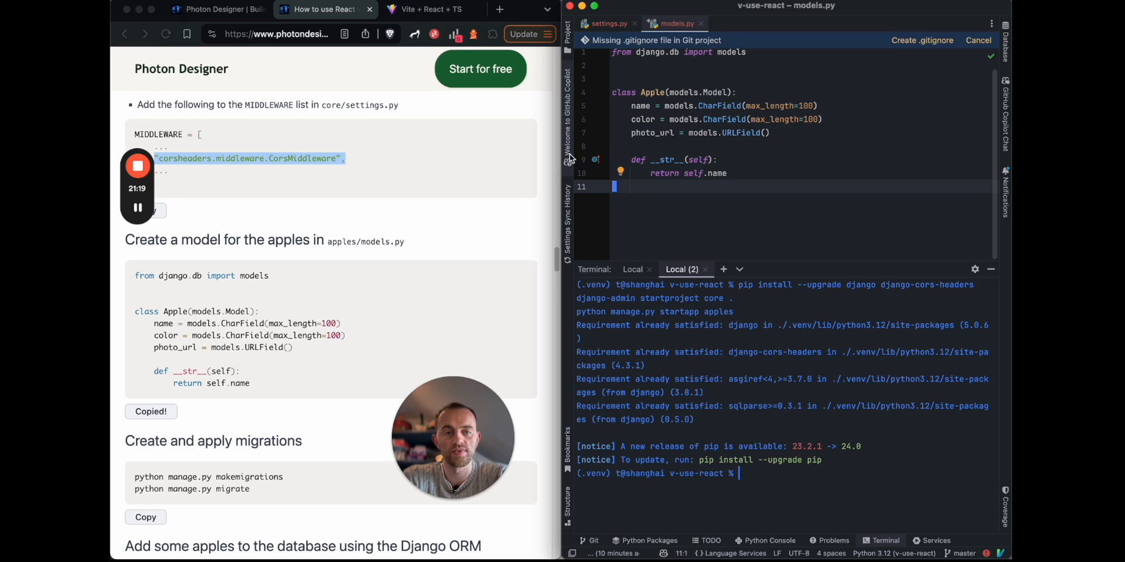
# - Run python manage.py makemigrations and migrate in the terminal
pyautogui.scroll(-3)
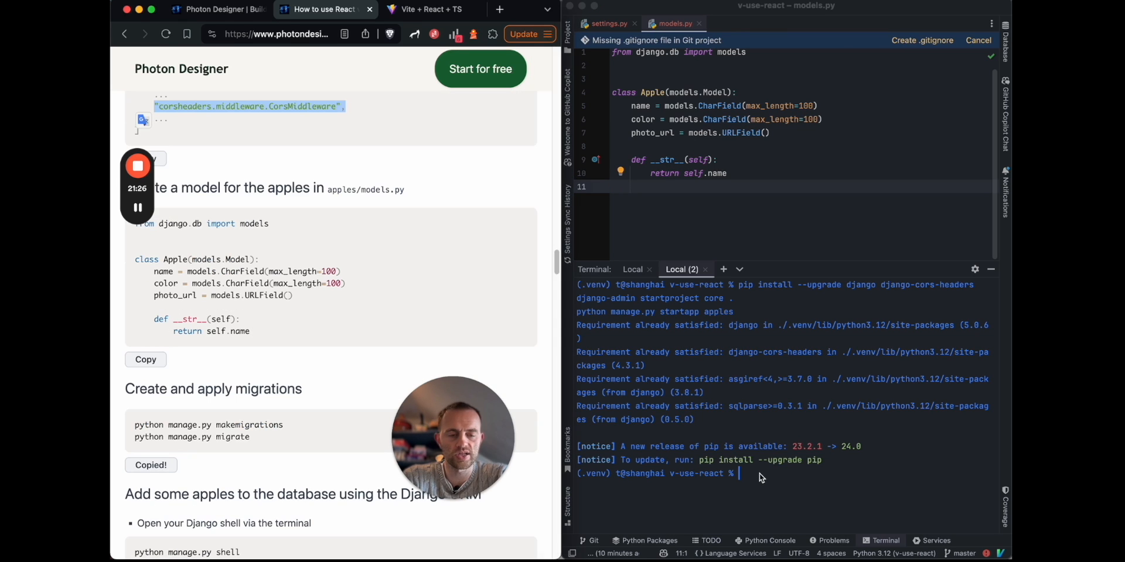
pyautogui.write('python manage.py makemigrations')
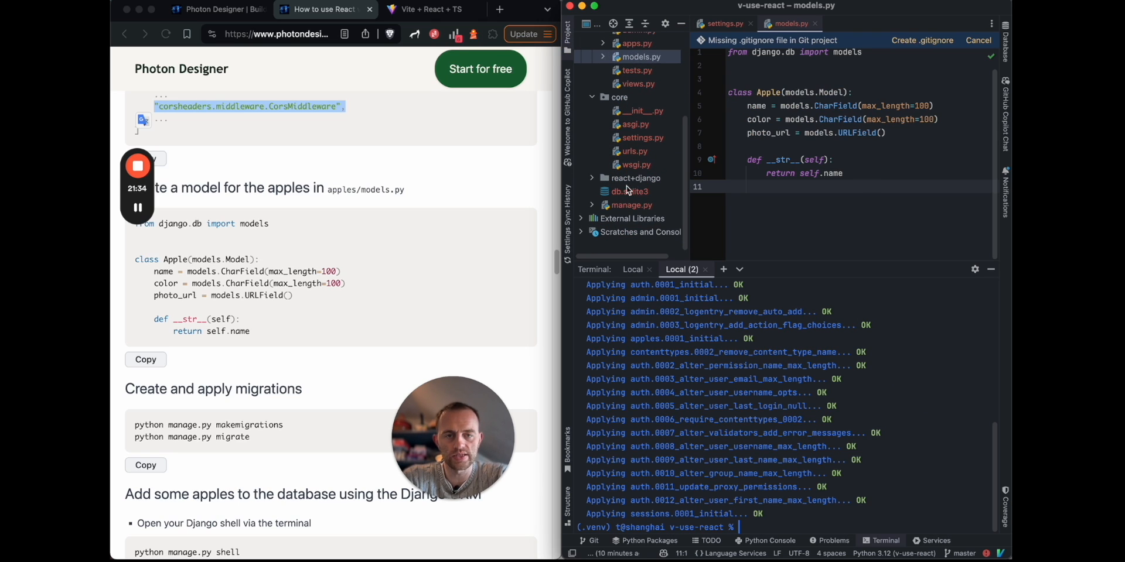
pyautogui.moveTo(237, 369)
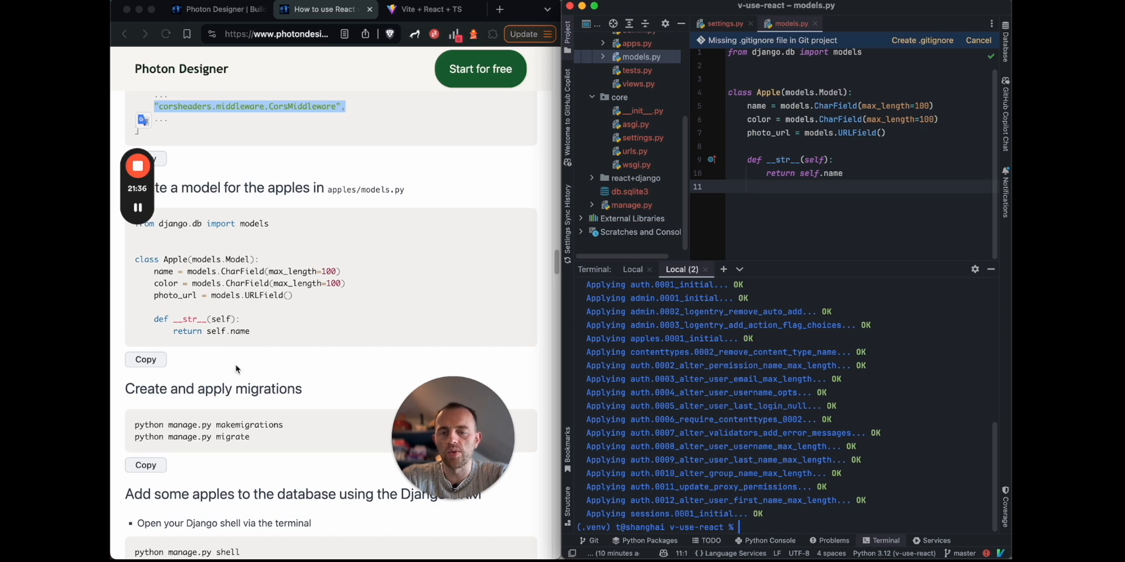
pyautogui.scroll(-3)
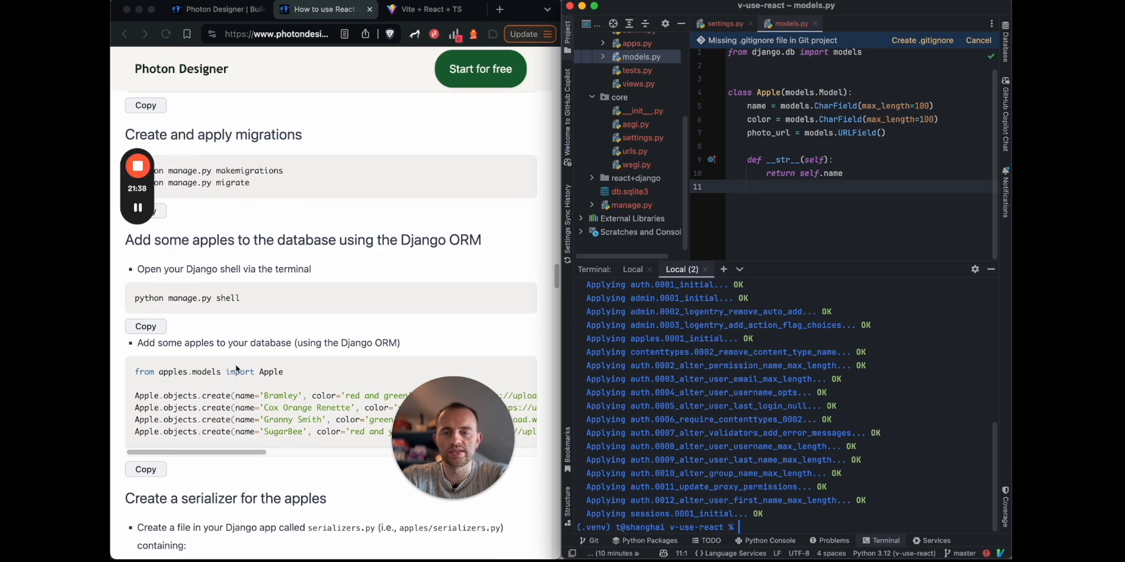
pyautogui.moveTo(146, 327)
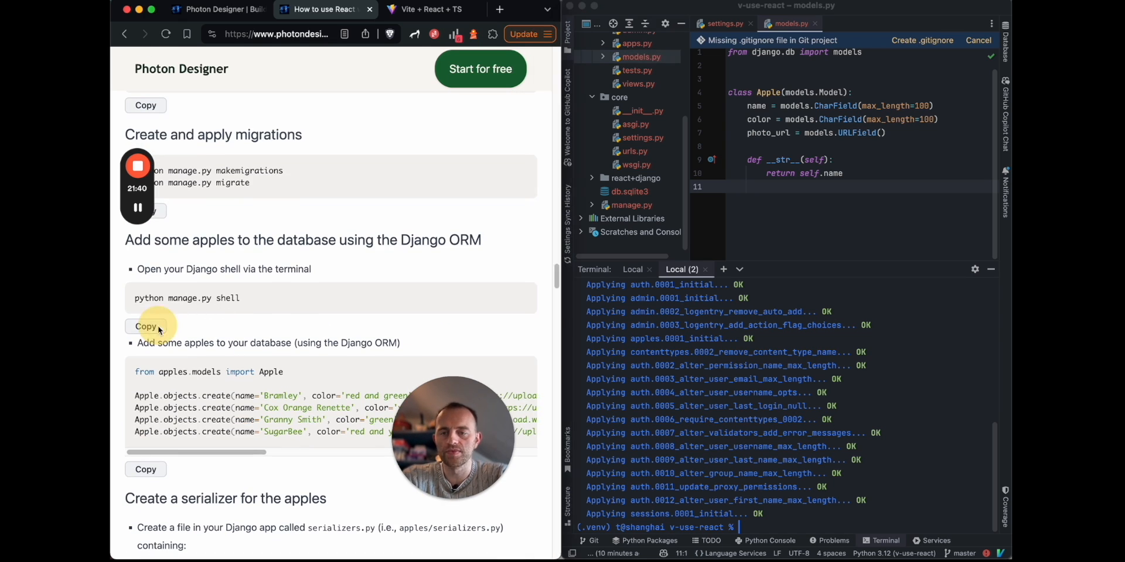
# - Open manage.py shell and create Bramley, Cox Orange Renette, Granny Smith and SugarBee apples
pyautogui.click(145, 326)
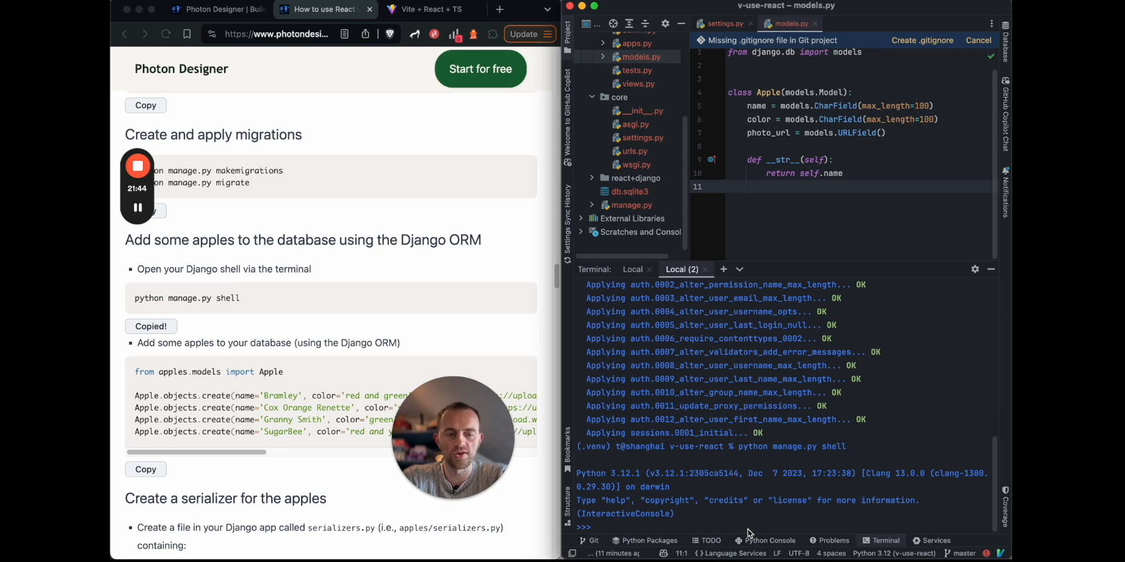
pyautogui.scroll(-3)
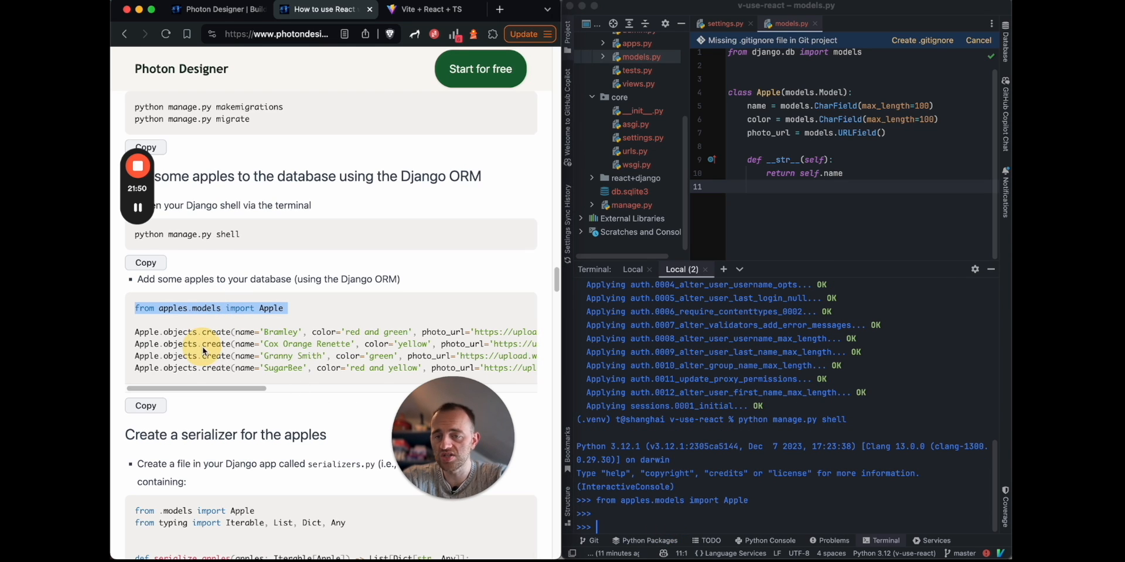
pyautogui.scroll(-3)
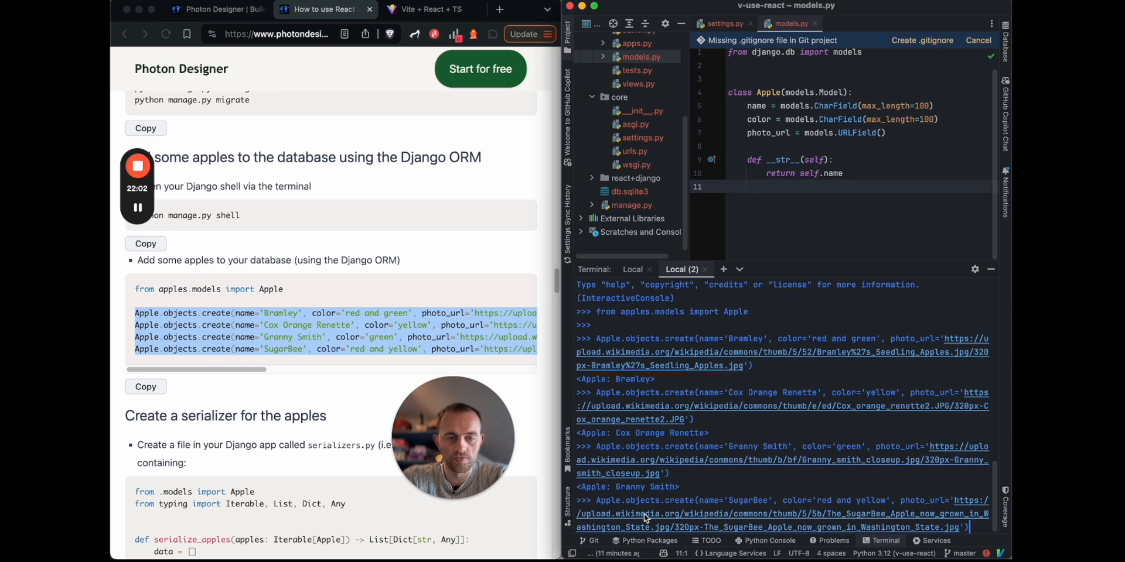
# - Connect db.sqlite3 as a SQLite data source and expand its tables to reach apples_apple
pyautogui.click(628, 191)
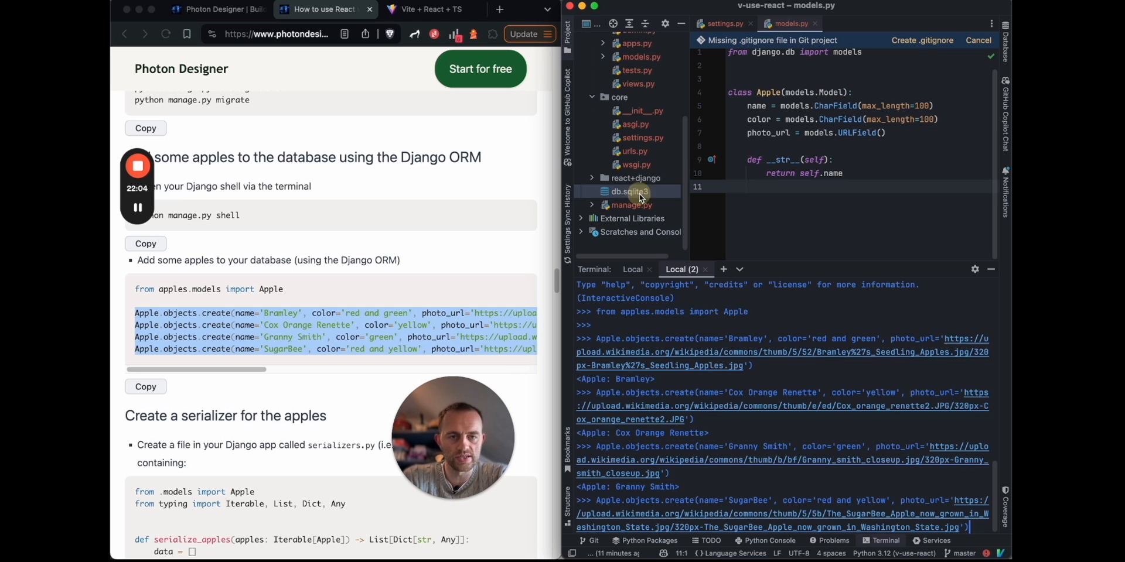
pyautogui.doubleClick(630, 191)
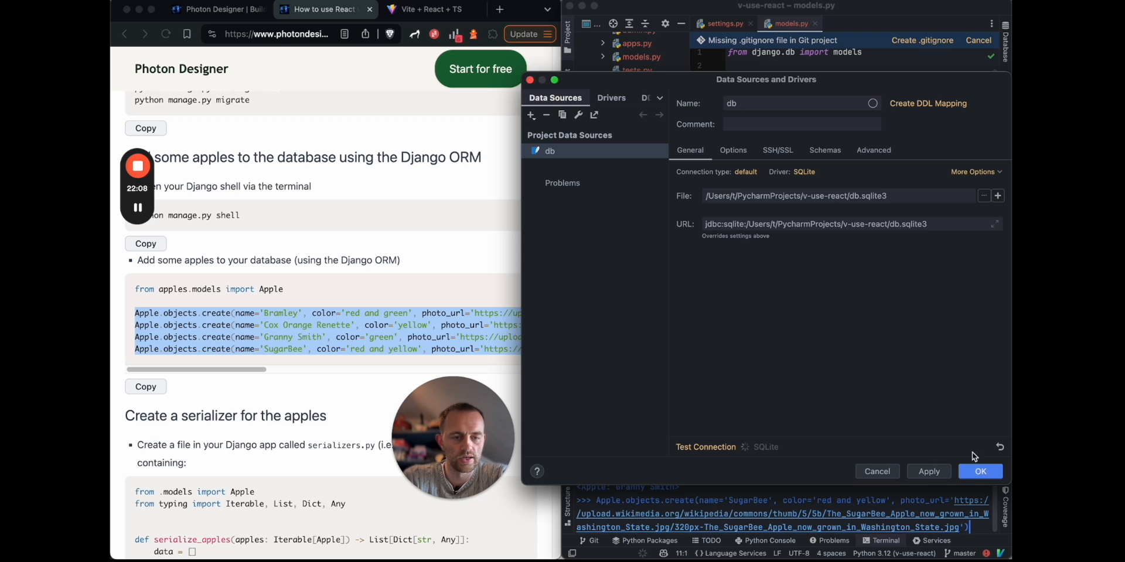
pyautogui.click(979, 471)
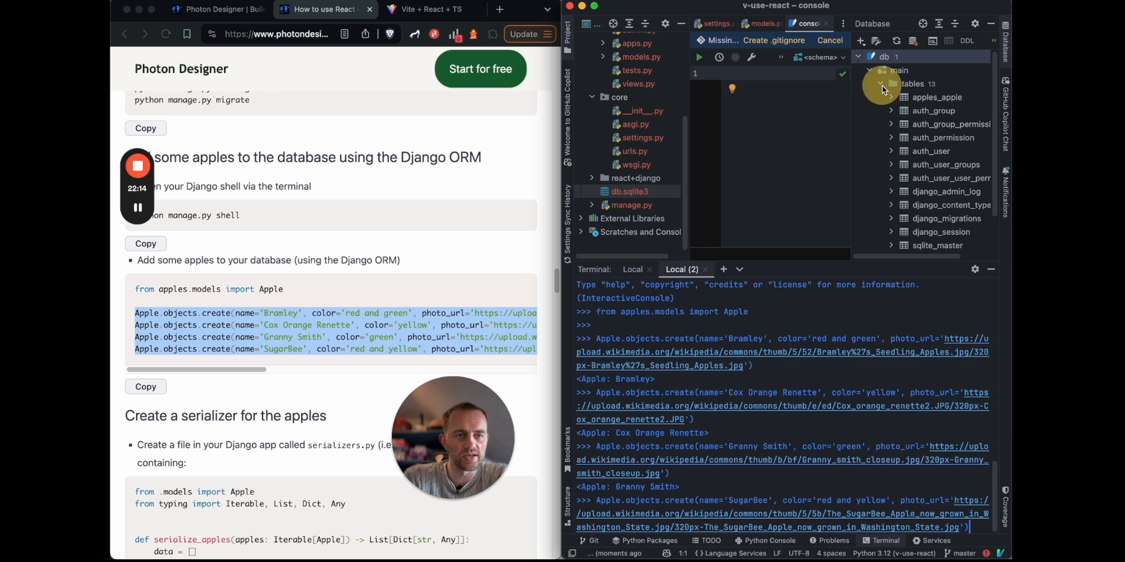
pyautogui.click(937, 97)
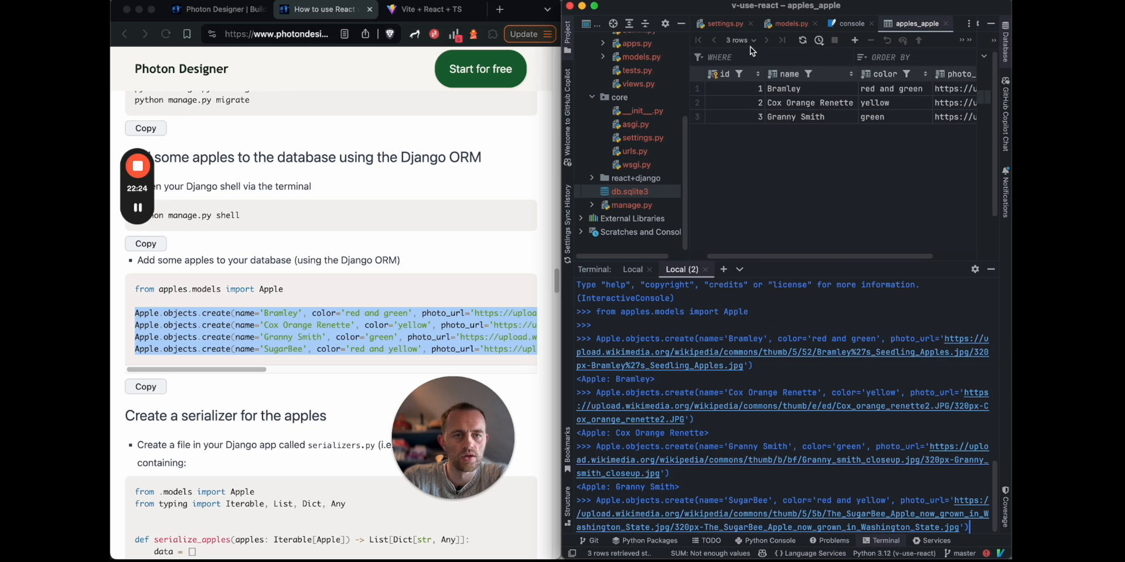
pyautogui.moveTo(717, 461)
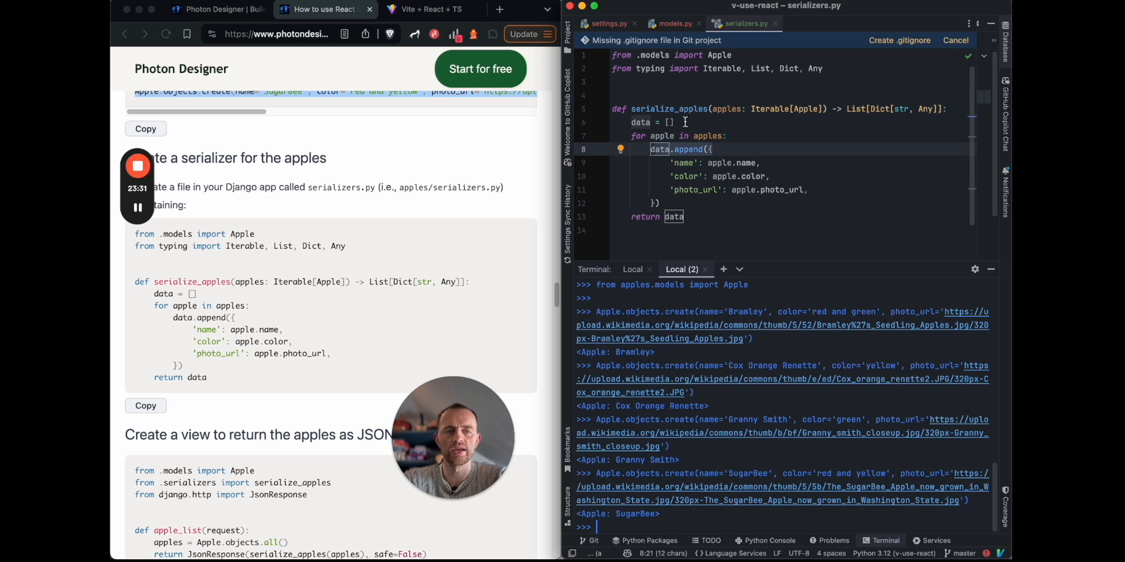
# - Create serializers.py with serialize_apples and paste the tutorial's apple_list JsonResponse view into apples/views.py
pyautogui.doubleClick(690, 149)
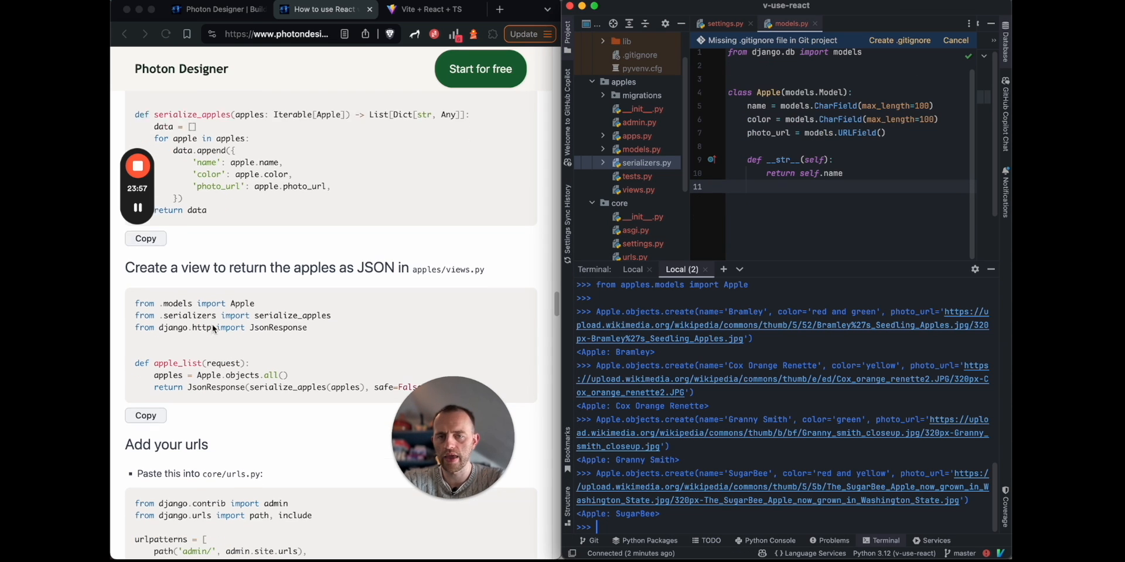
pyautogui.scroll(-3)
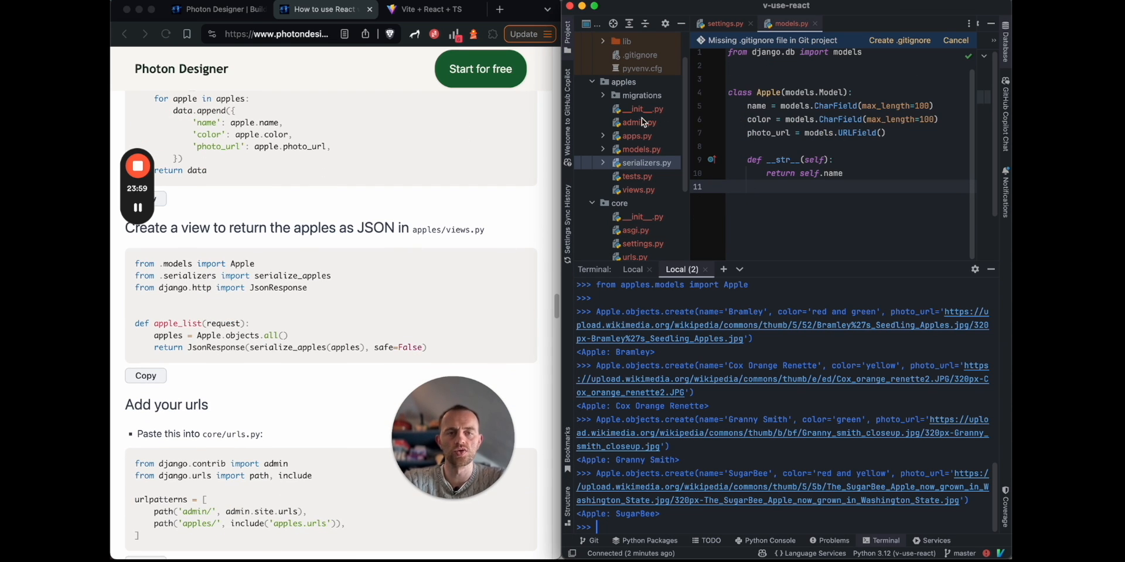
pyautogui.click(638, 189)
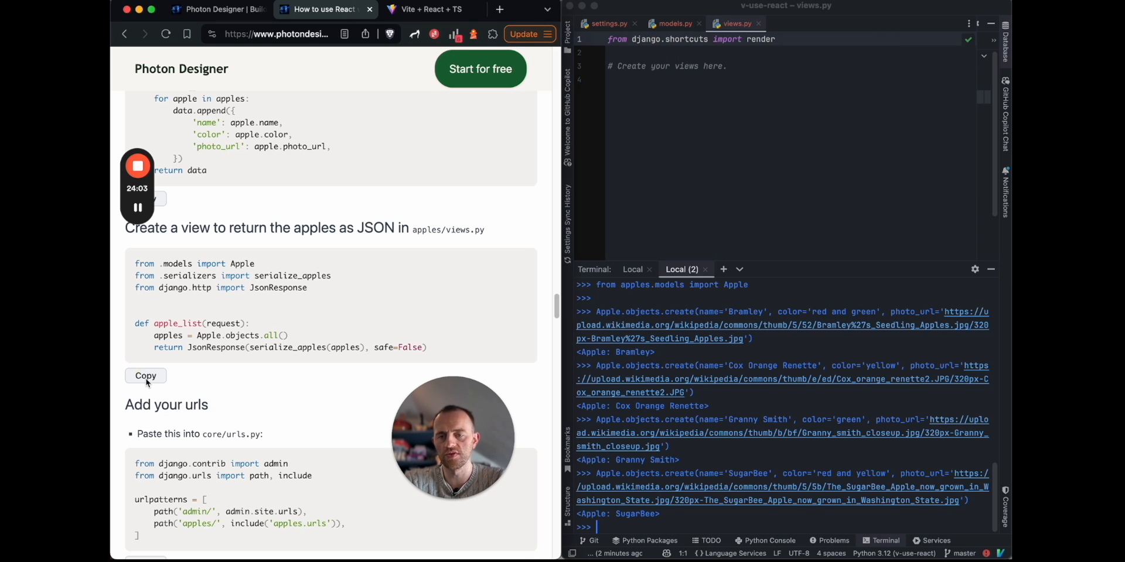
pyautogui.click(146, 377)
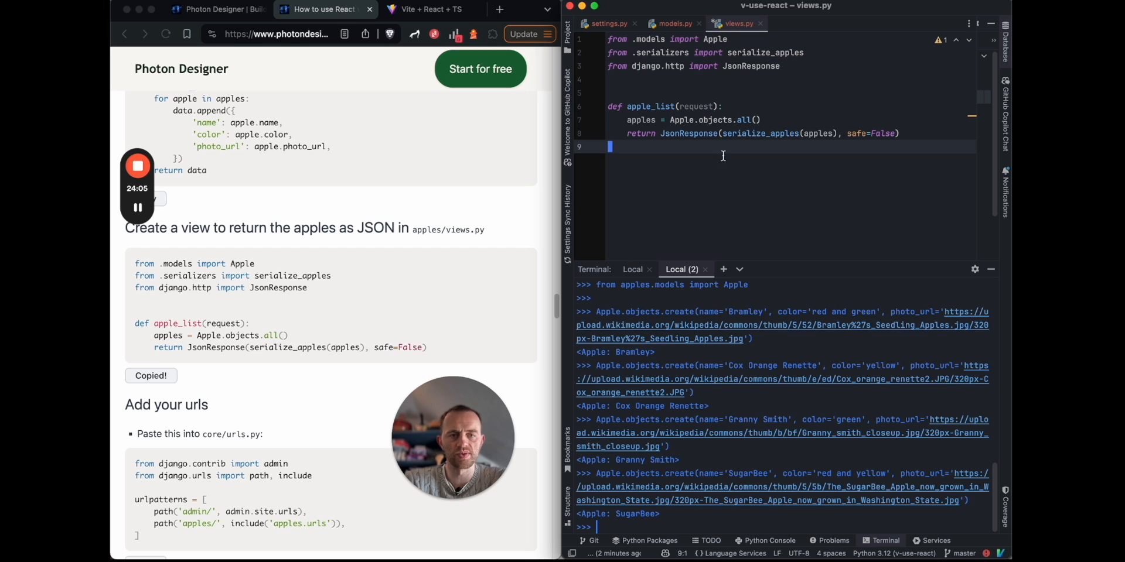
pyautogui.doubleClick(759, 133)
pyautogui.write(' -> JsonResponse')
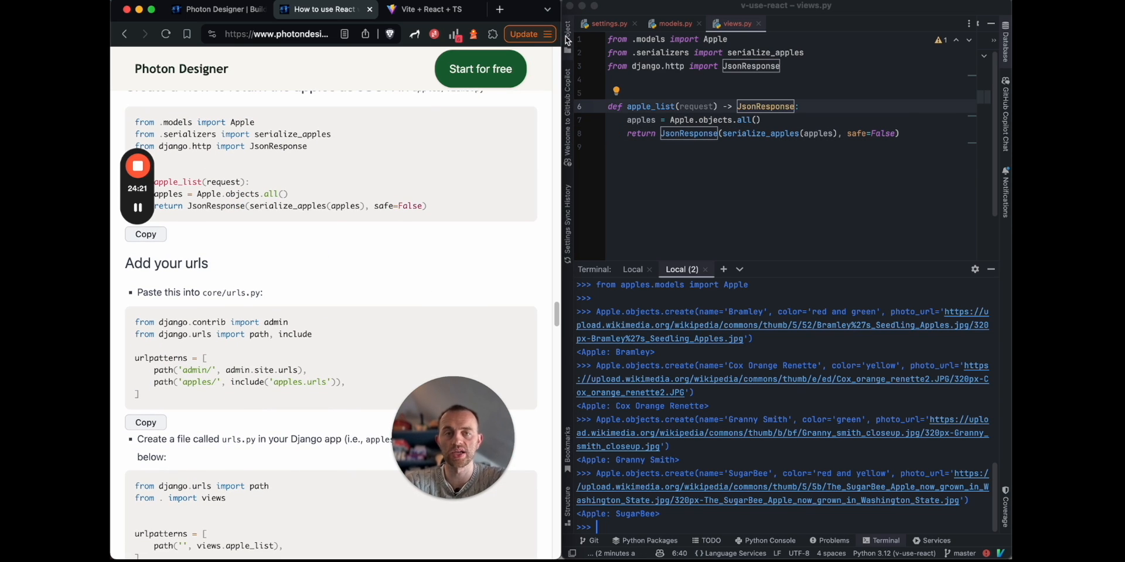
# - Paste urlpatterns with admin/ and include('apples.urls') into core/urls.py
pyautogui.click(568, 34)
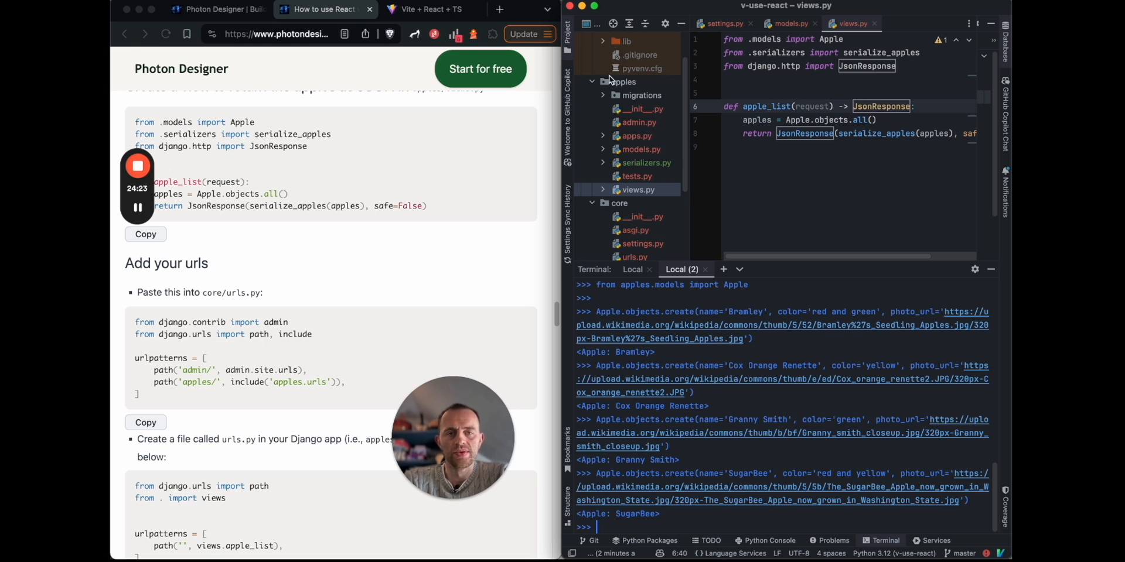
pyautogui.click(634, 187)
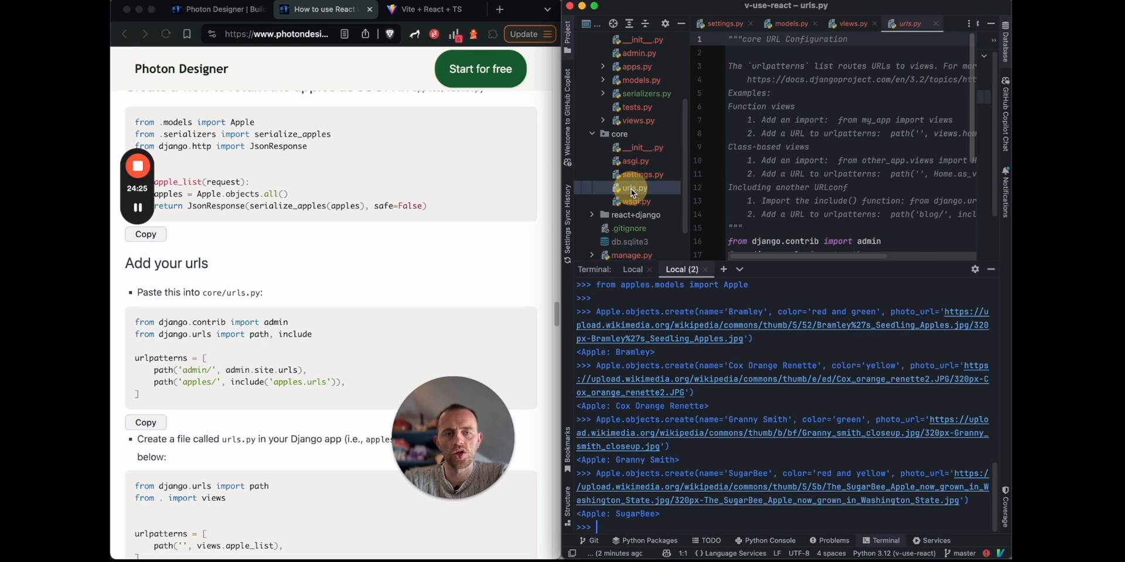
pyautogui.scroll(-3)
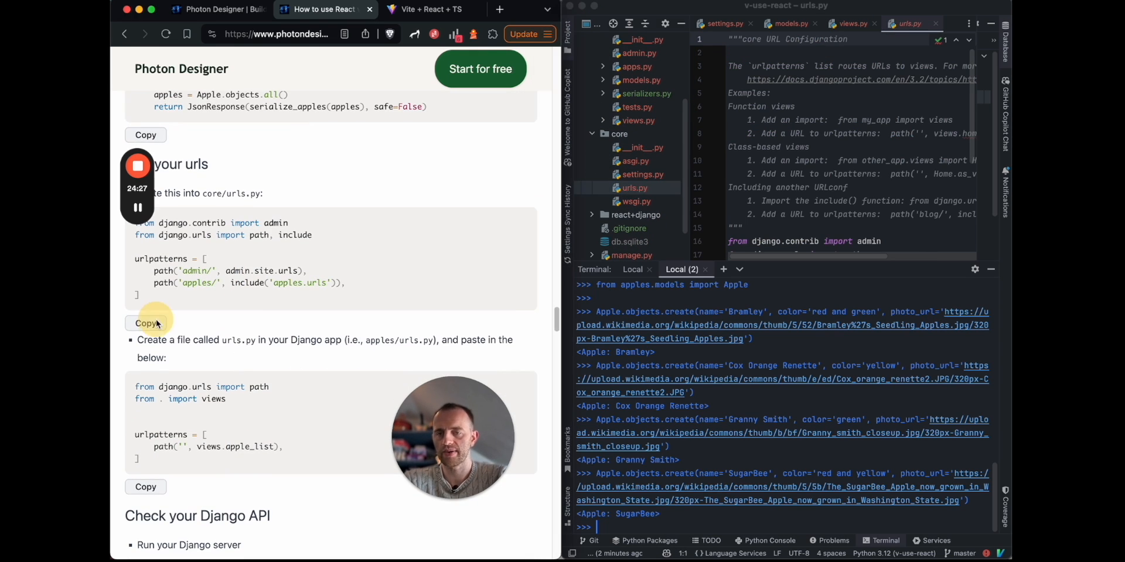
pyautogui.click(145, 323)
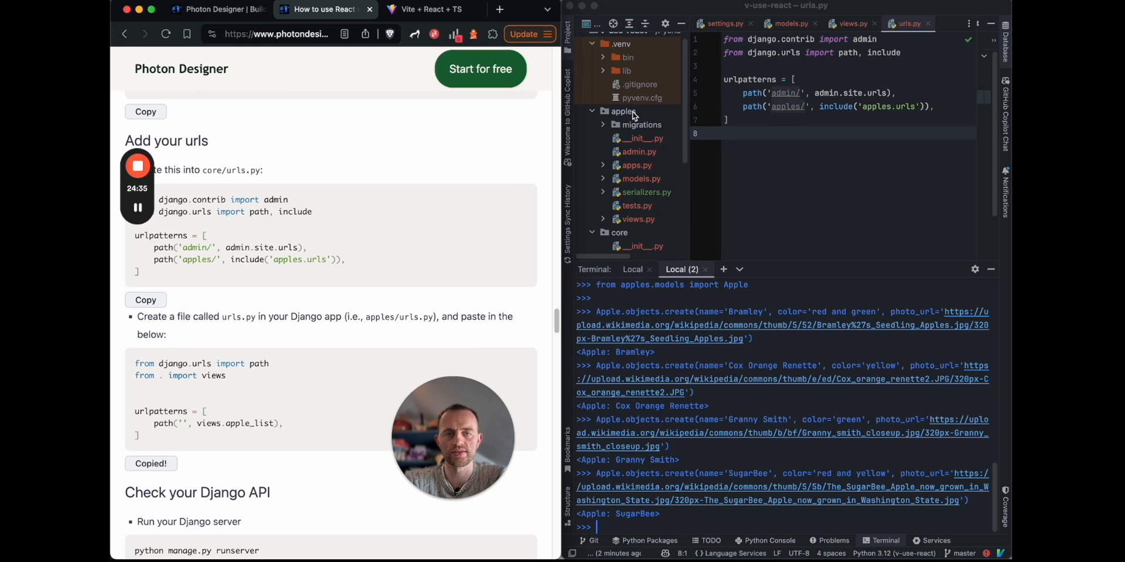
# - Start adding a new urls.py file to the apples package
pyautogui.rightClick(622, 111)
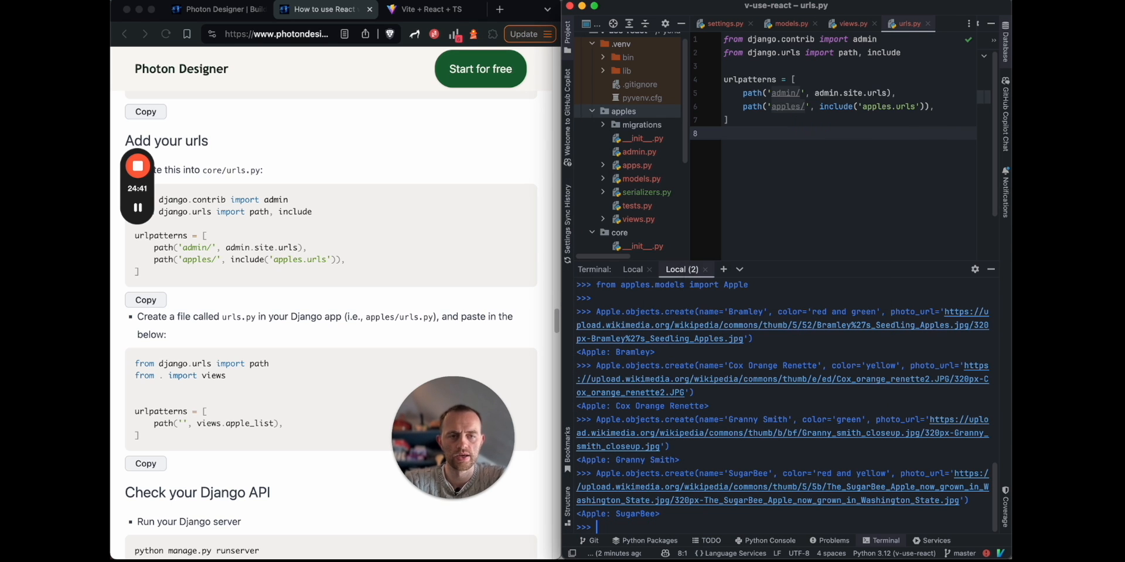
pyautogui.click(633, 218)
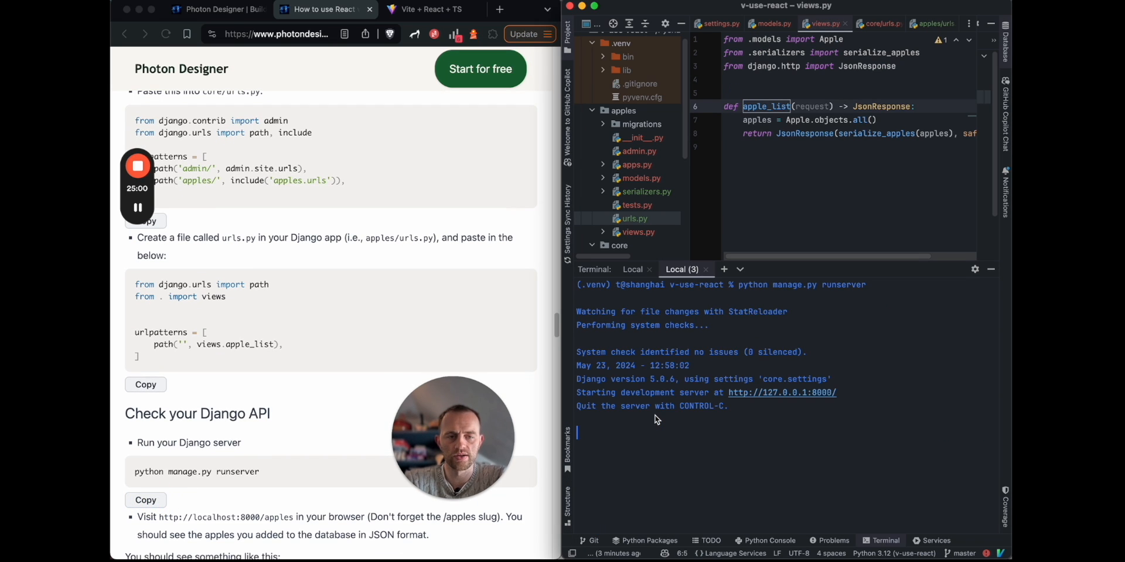
# - Visit 127.0.0.1:8000/apples/ in Chrome and view the four apples as pretty-printed JSON
pyautogui.click(780, 393)
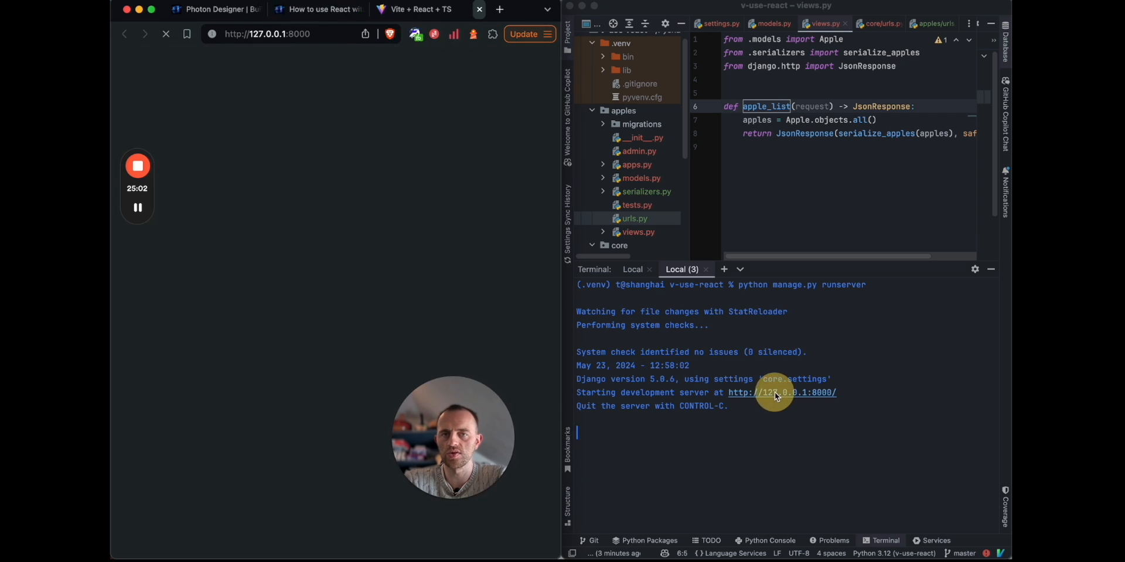
pyautogui.click(781, 392)
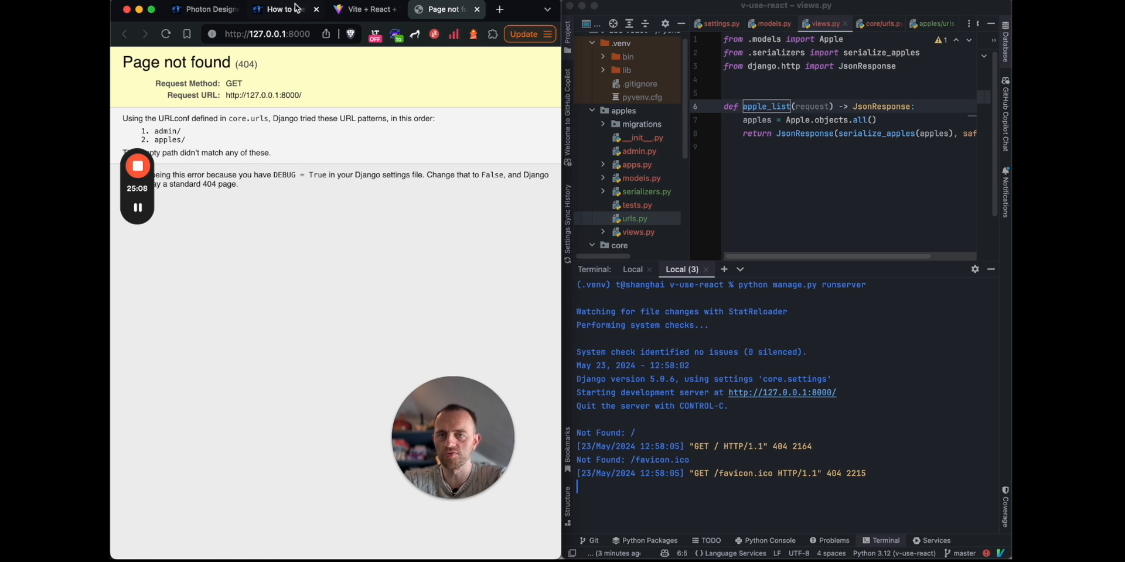
pyautogui.click(280, 10)
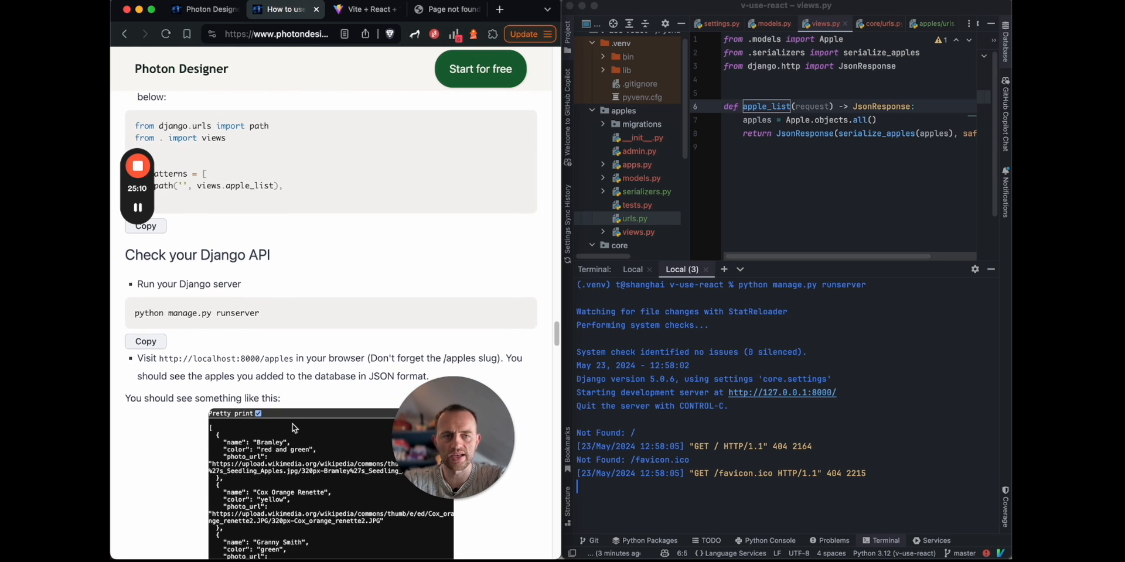
pyautogui.click(878, 24)
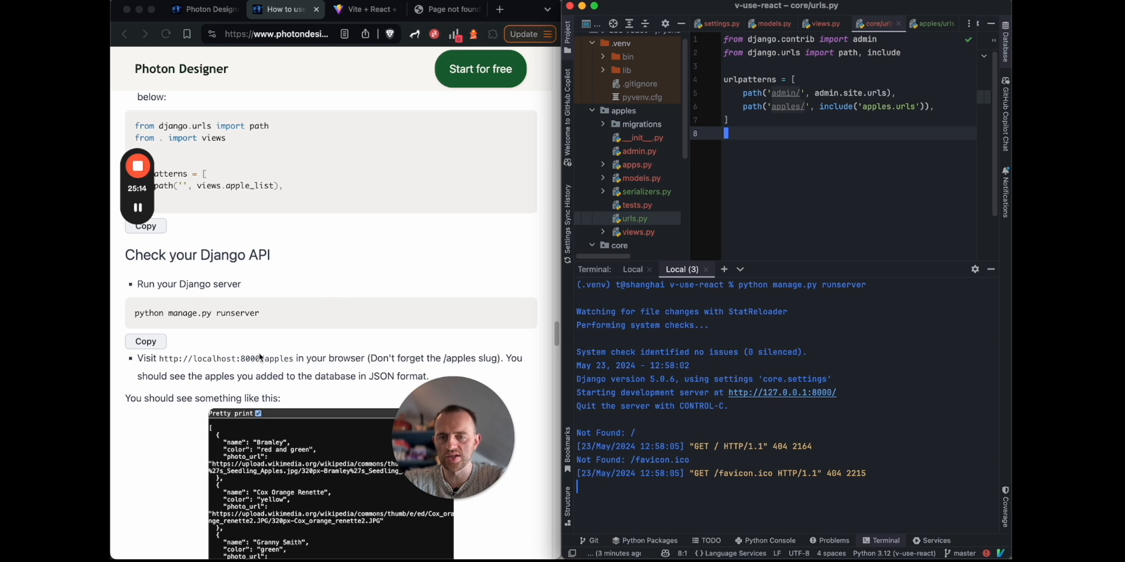
pyautogui.moveTo(279, 366)
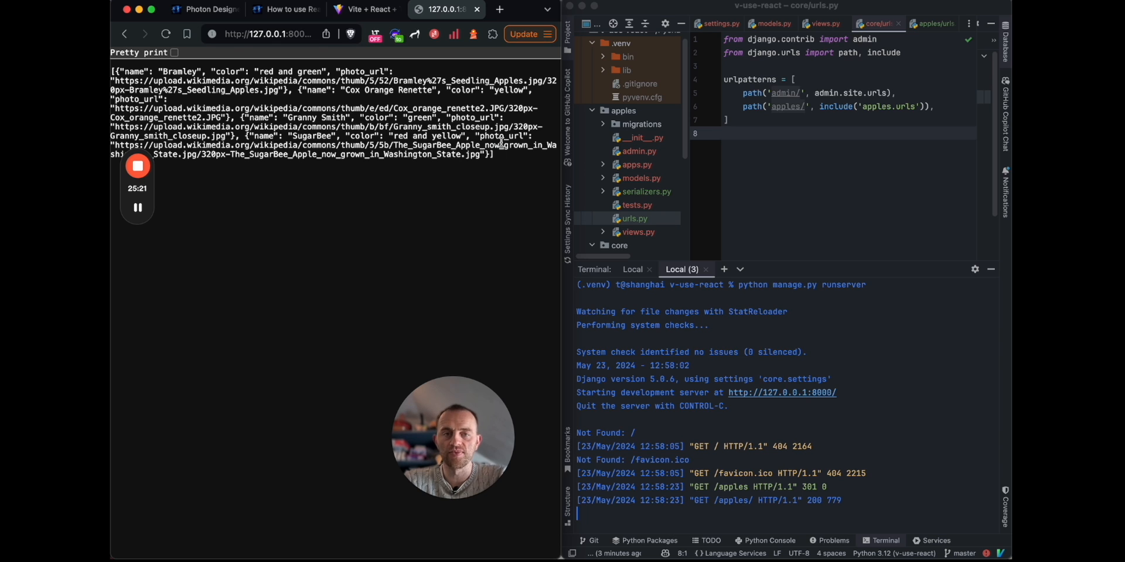
pyautogui.click(173, 52)
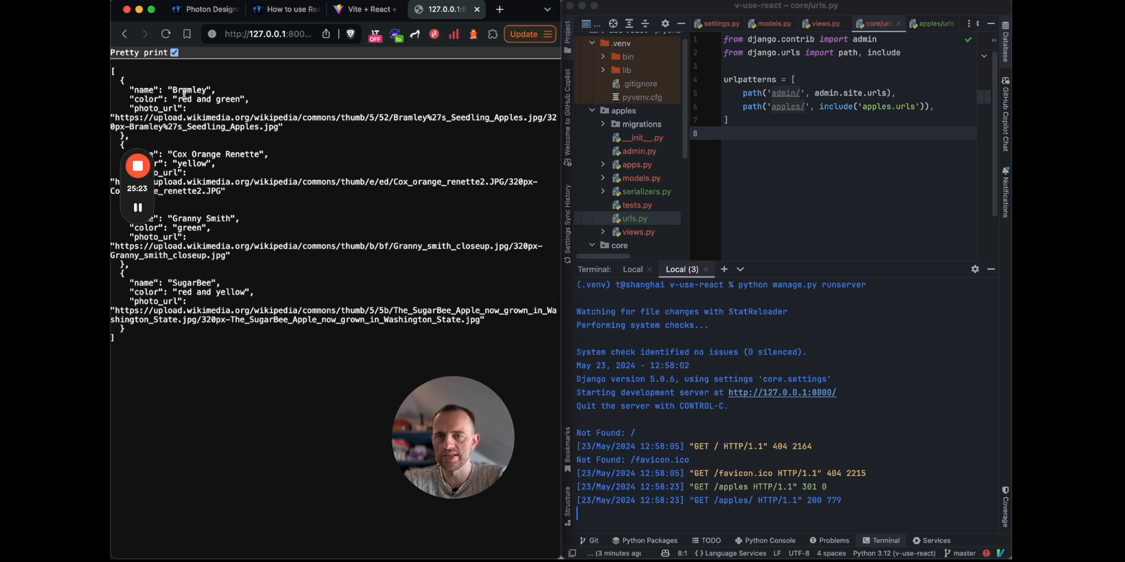
pyautogui.click(286, 9)
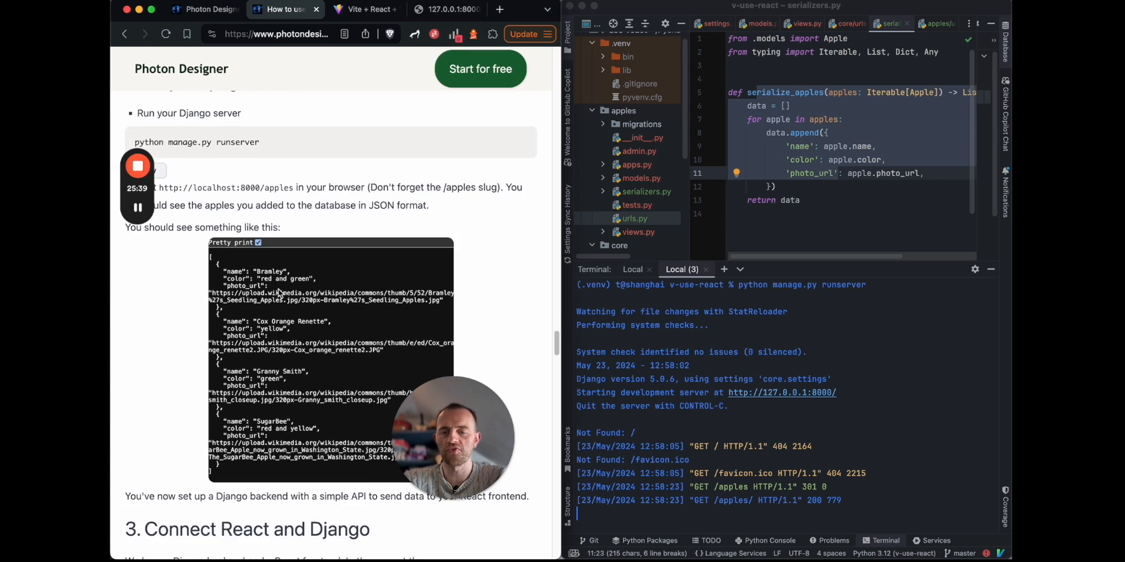
# - In a new terminal tab, cd into react+django and install axios with npm
pyautogui.scroll(-3)
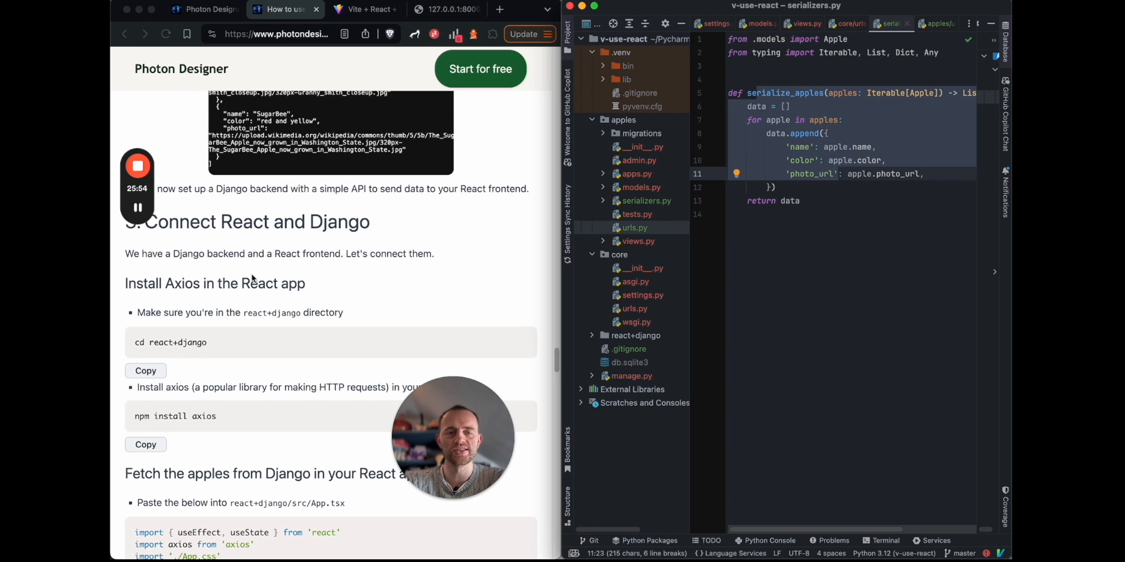
pyautogui.click(884, 542)
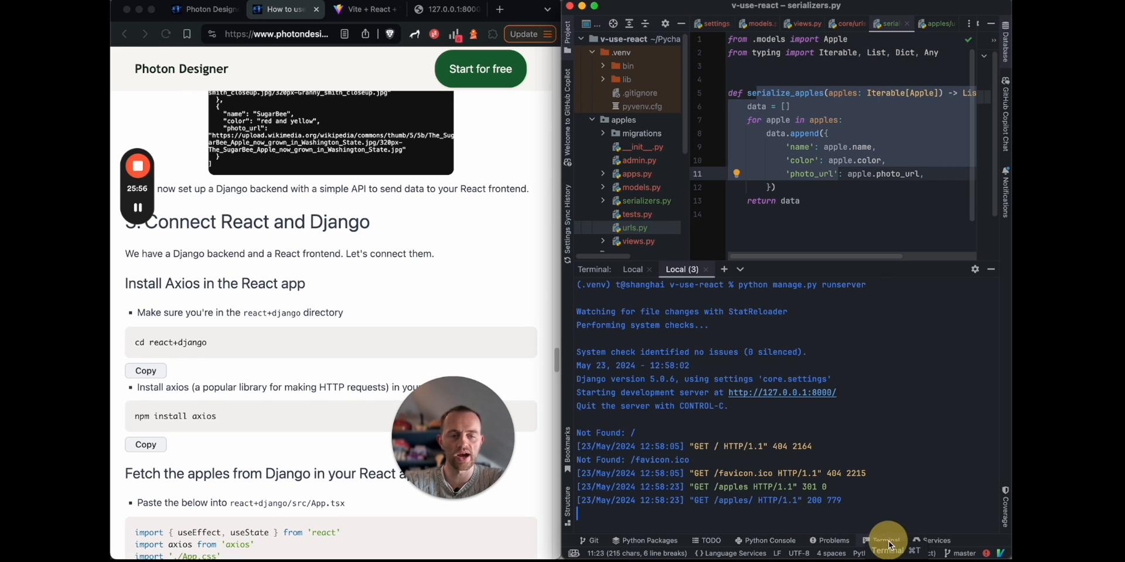
pyautogui.click(779, 269)
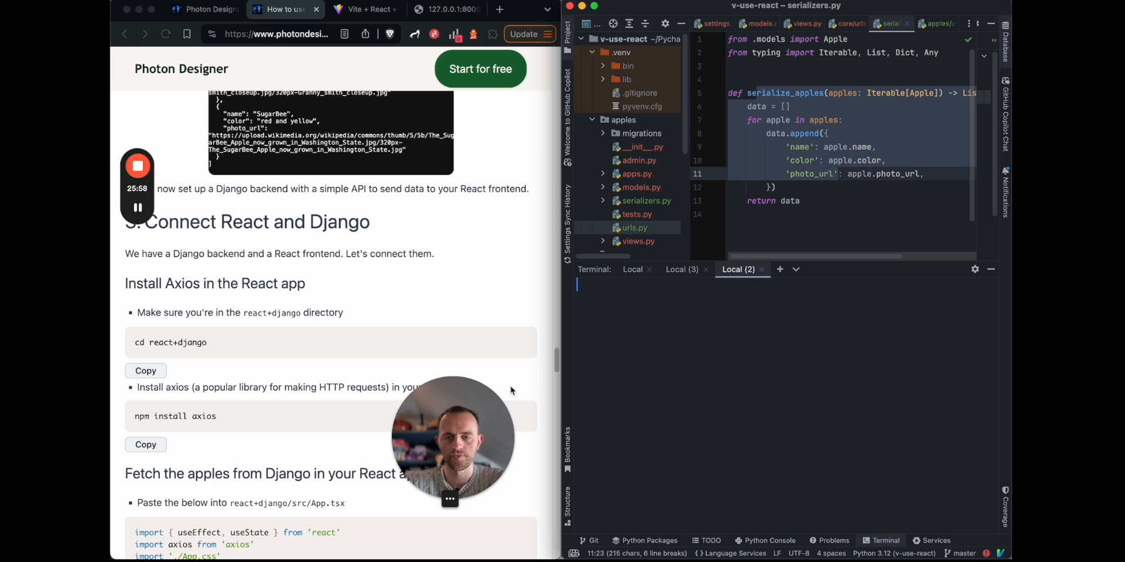
pyautogui.click(145, 371)
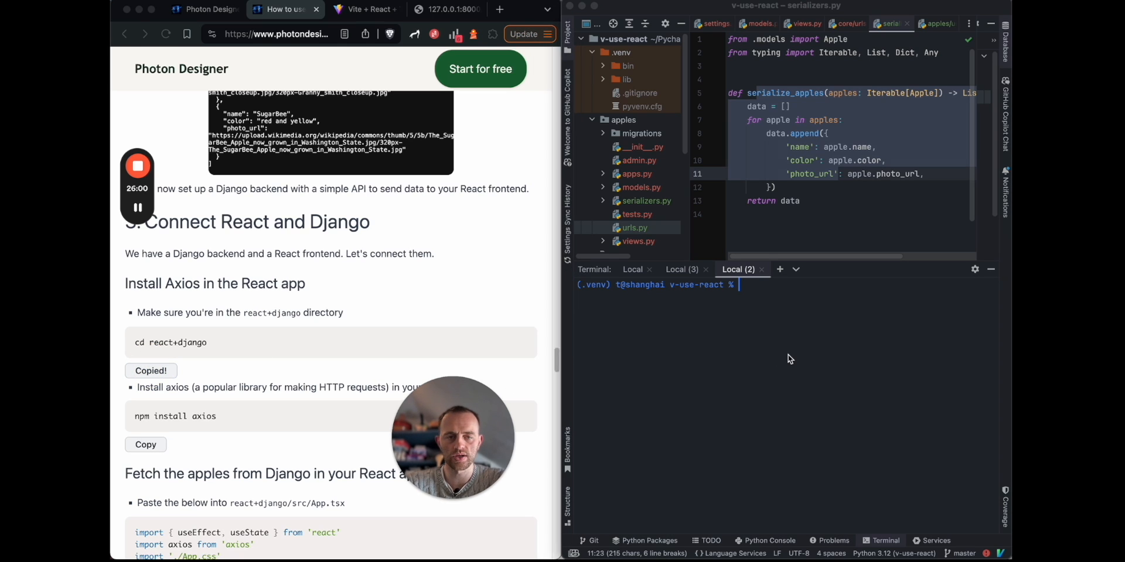
pyautogui.write('cd')
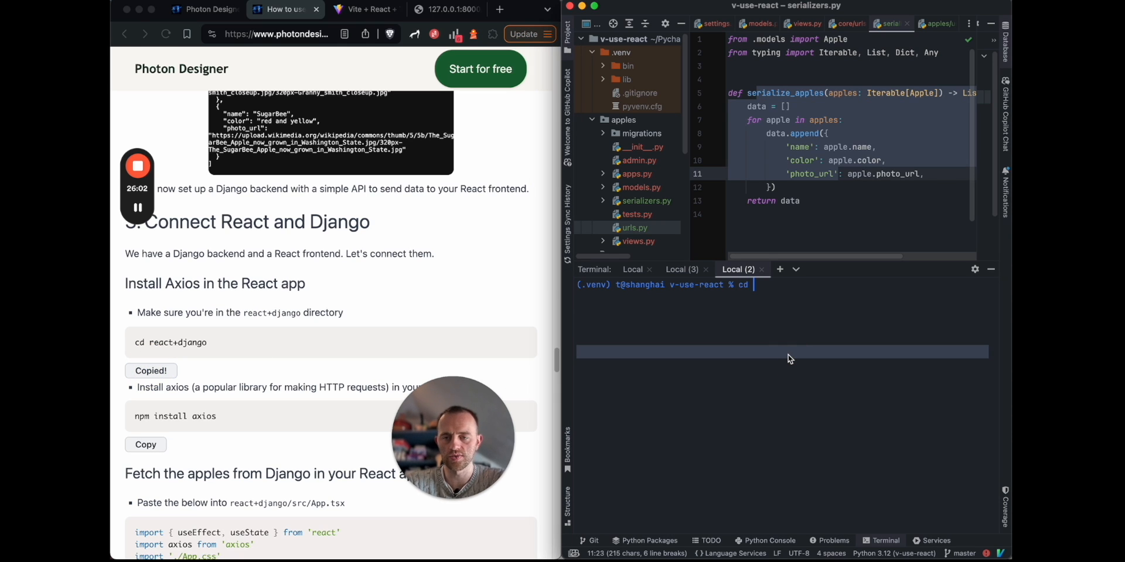
pyautogui.write('react+')
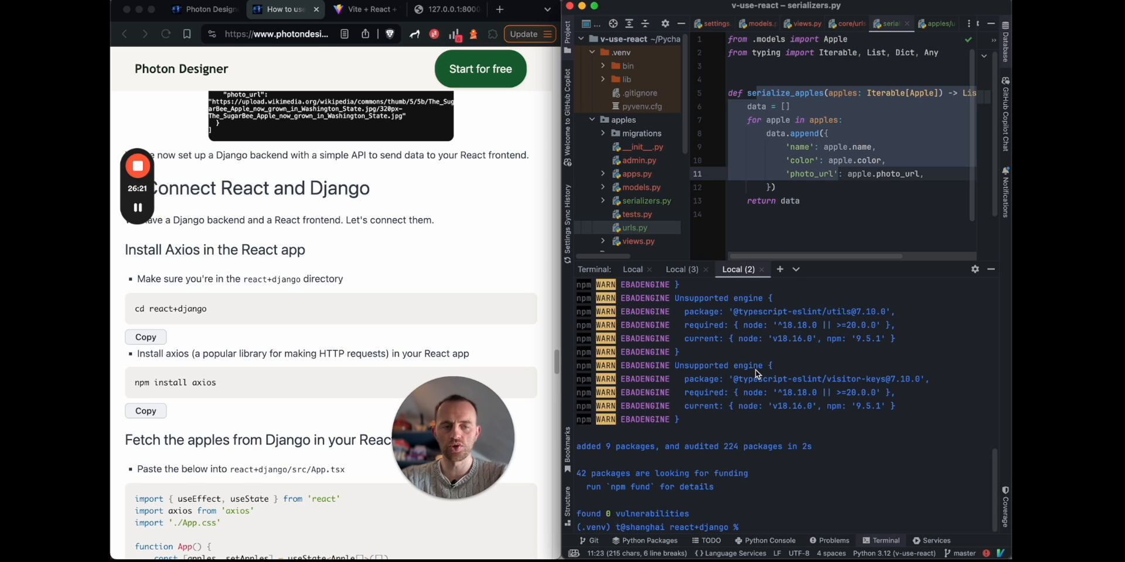
# - Paste the axios-fetching App.tsx code, run npm run dev and view the apple grid at localhost:5173
pyautogui.scroll(-3)
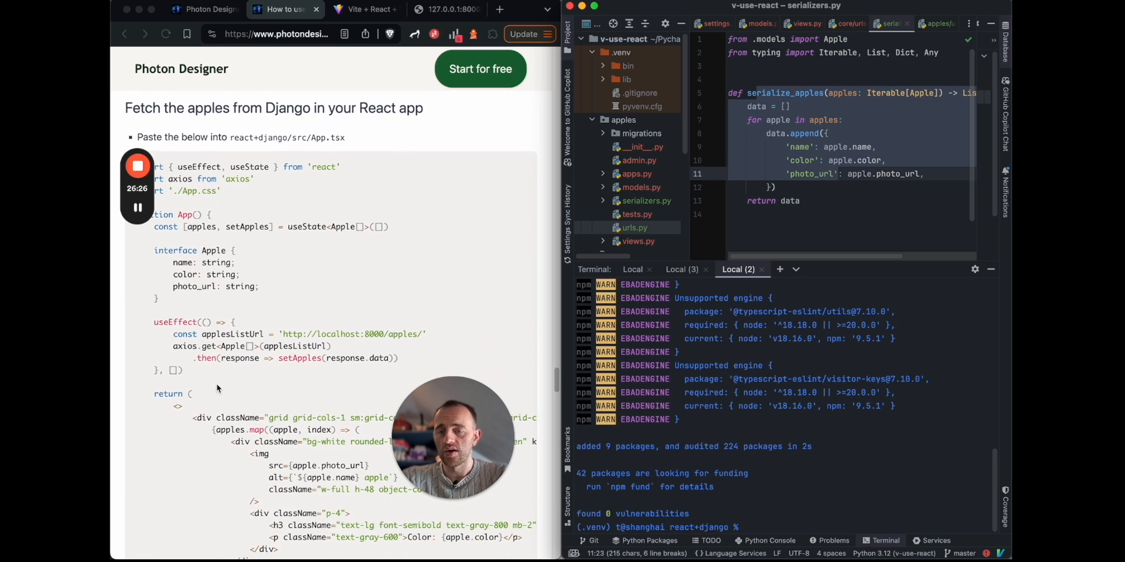
pyautogui.scroll(-3)
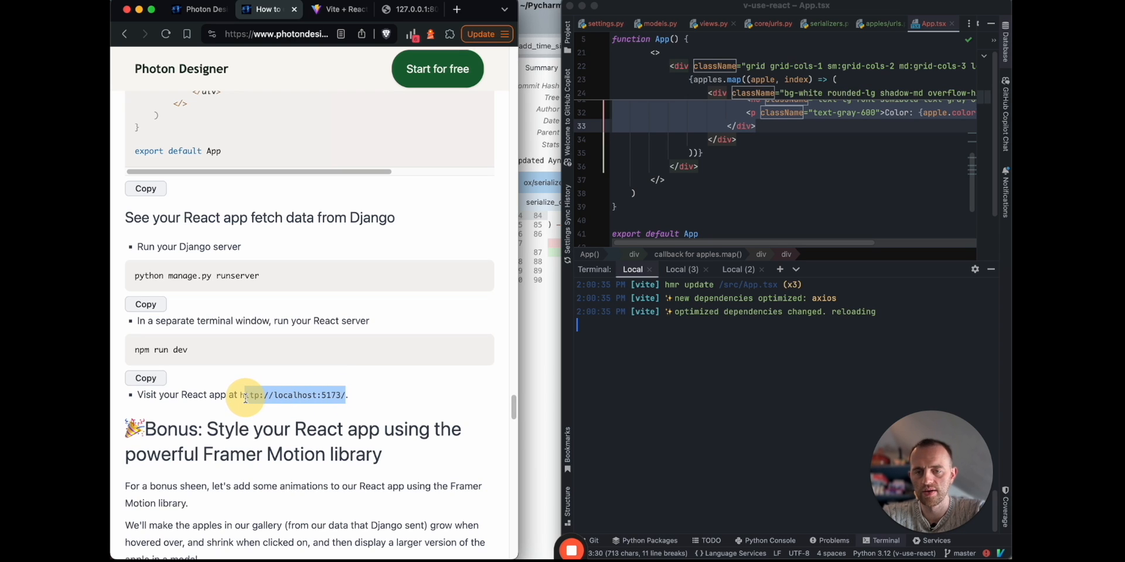
pyautogui.click(304, 394)
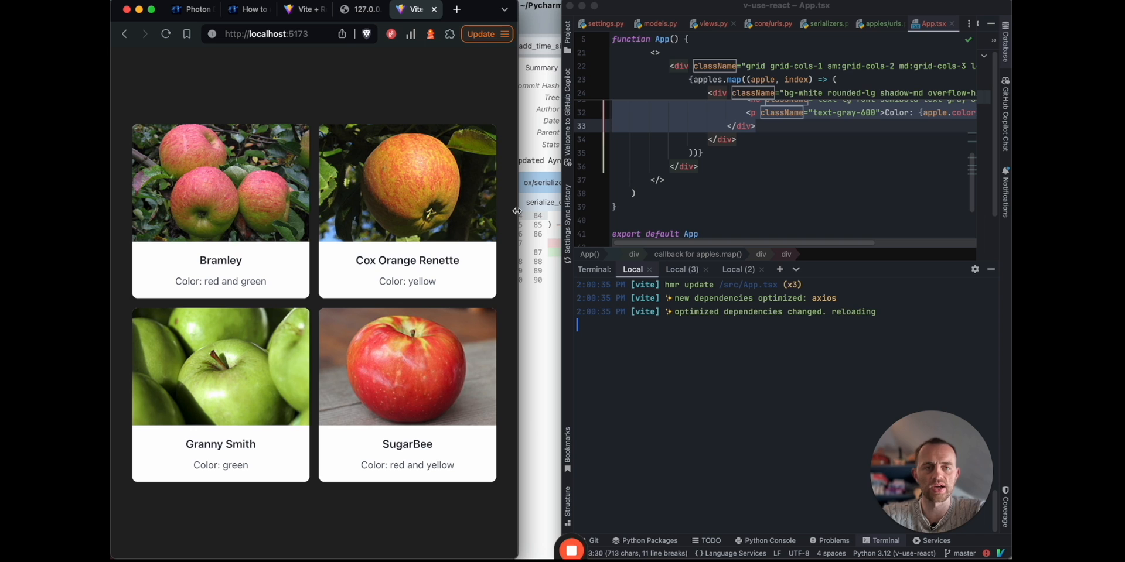
pyautogui.moveTo(378, 209)
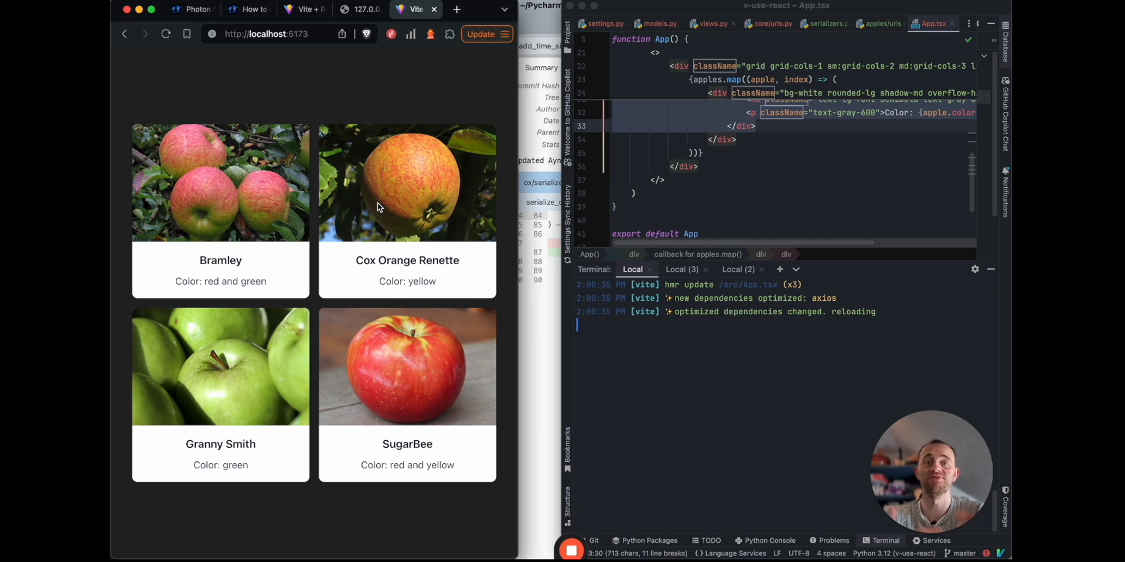
pyautogui.click(250, 9)
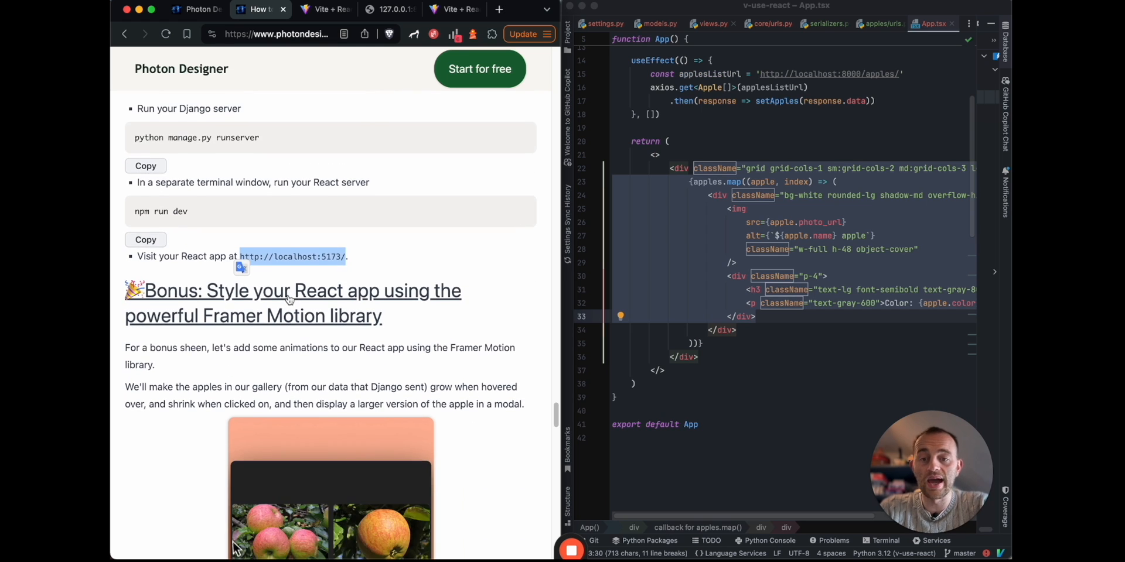
# - Browse the Framer Motion docs home and view the LayoutCamera page with its 3D scene demo
pyautogui.scroll(-3)
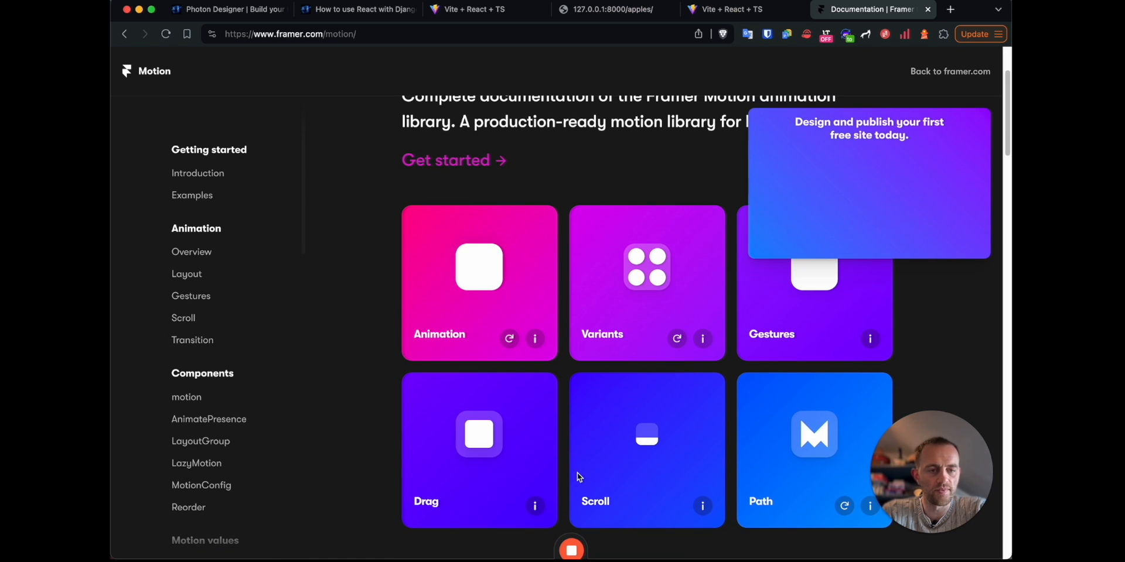
pyautogui.scroll(-3)
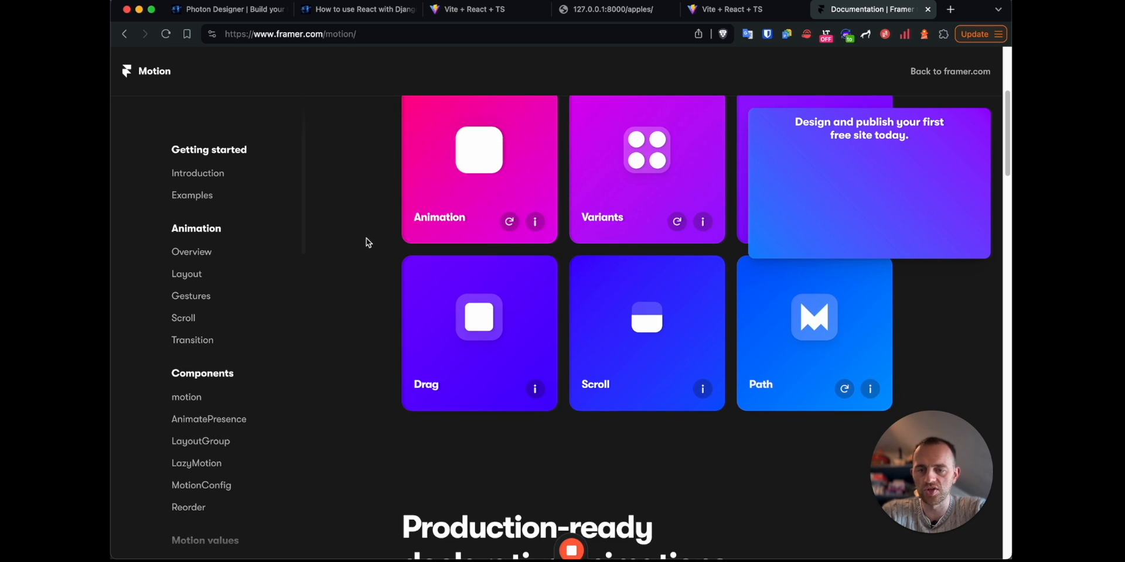
pyautogui.scroll(-3)
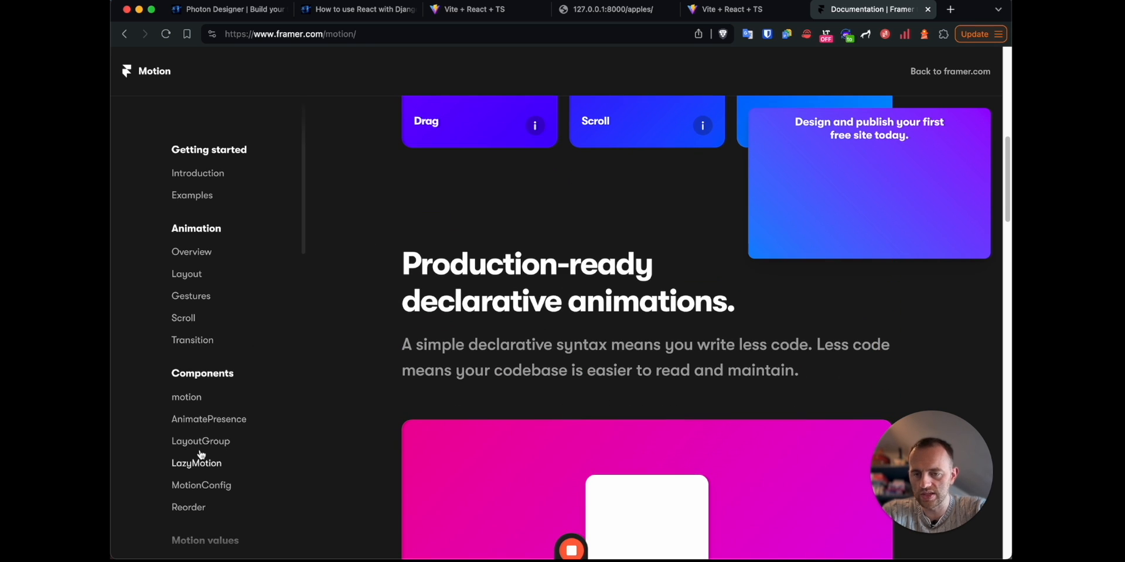
pyautogui.click(201, 442)
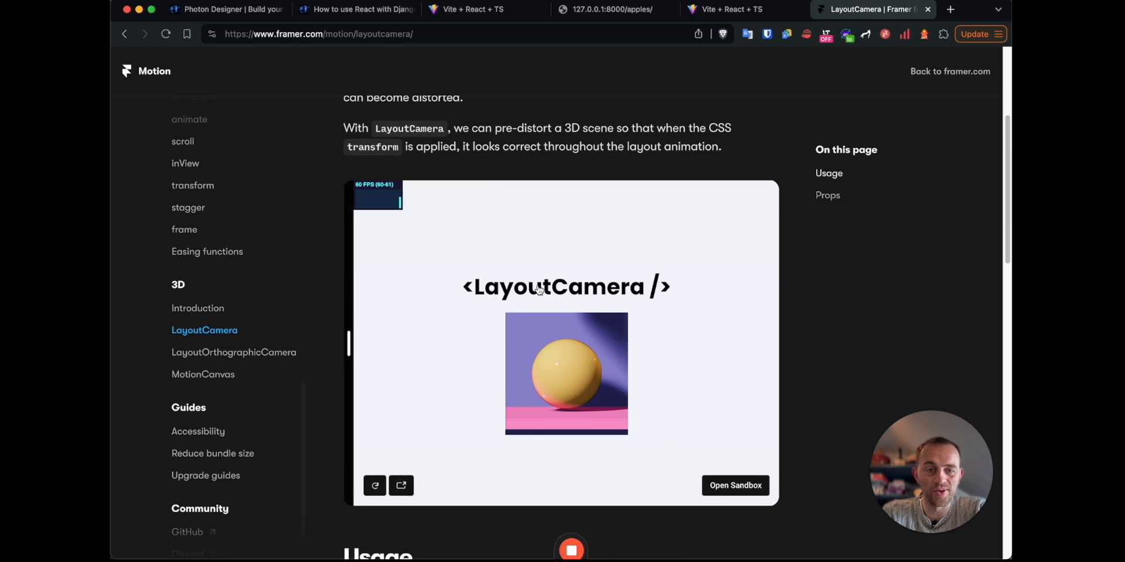
pyautogui.scroll(-3)
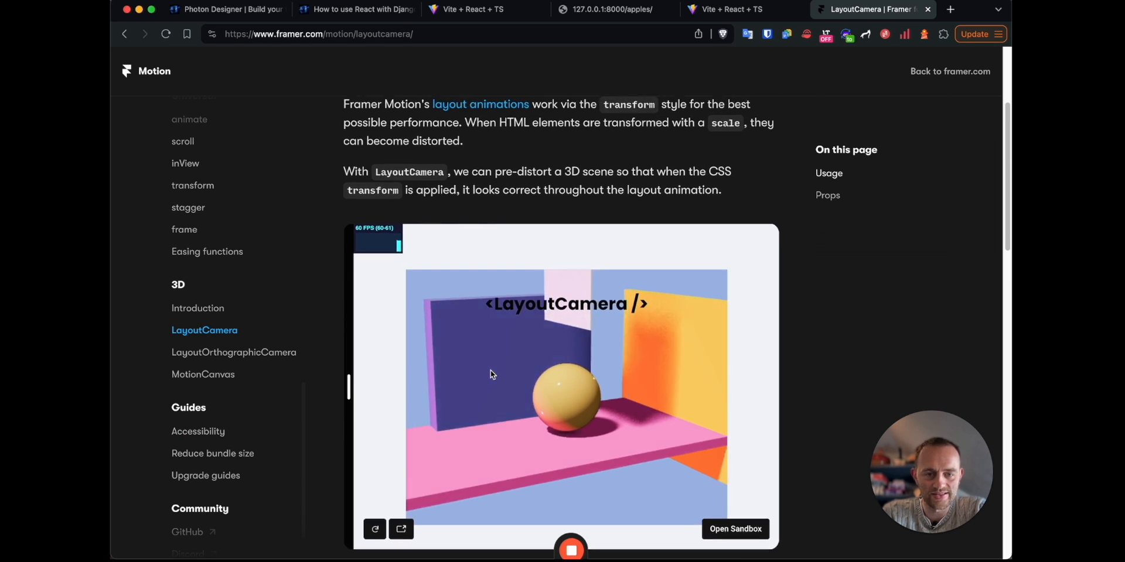
pyautogui.scroll(-3)
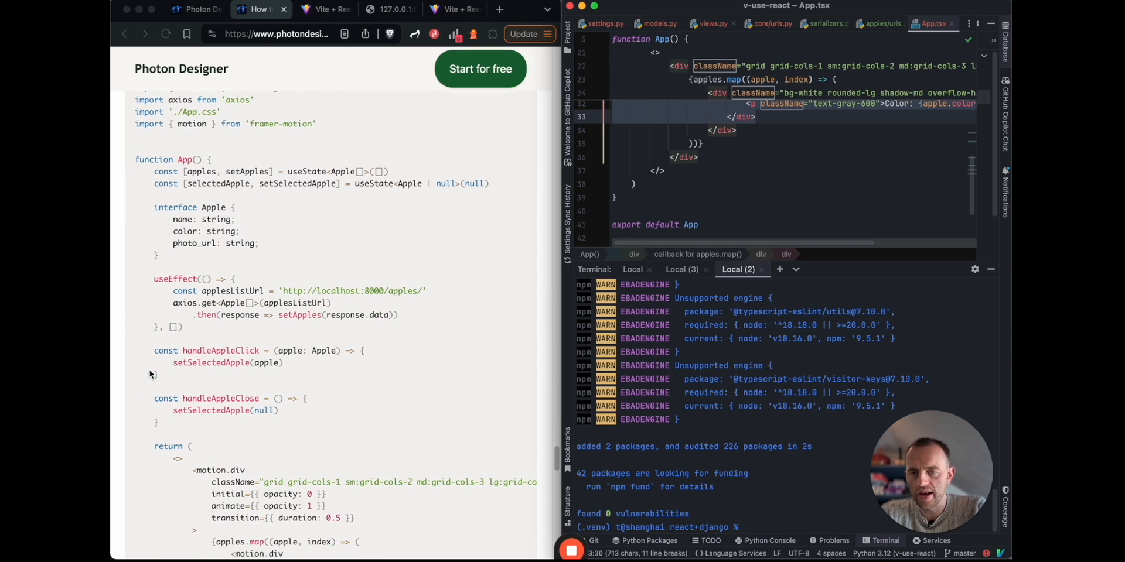
# - Install framer-motion and paste the motion.div App.tsx code for hover, tap and selected-apple animations
pyautogui.scroll(-3)
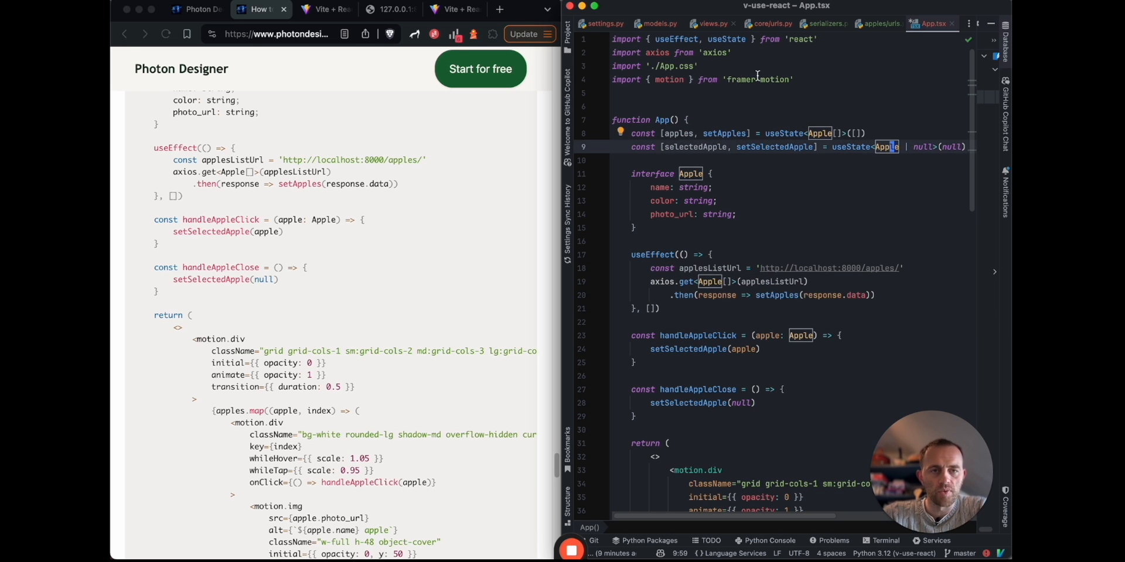
pyautogui.scroll(-3)
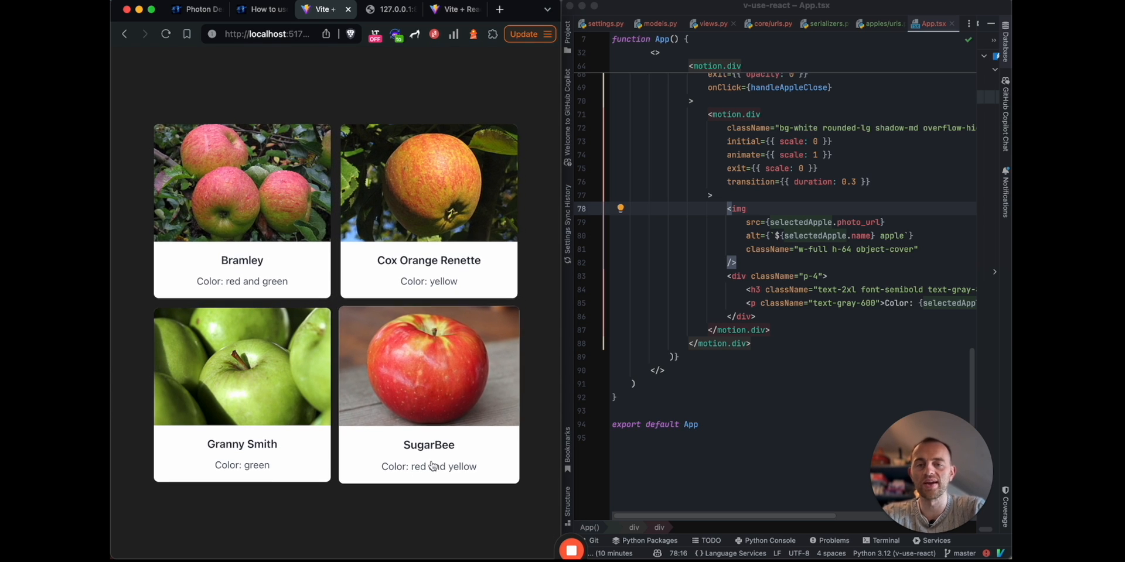
pyautogui.click(258, 8)
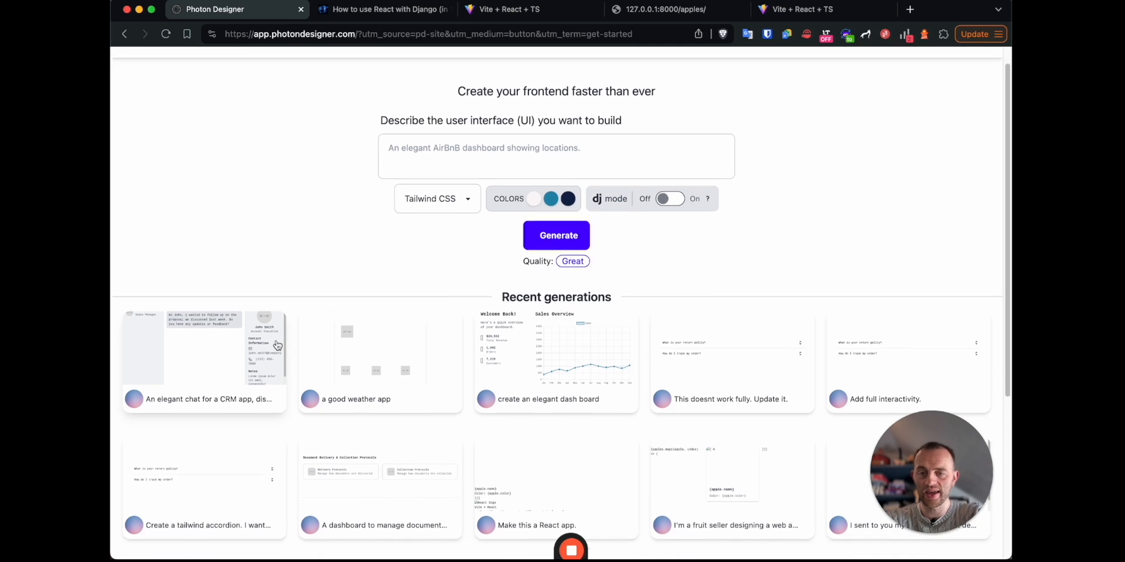
# - Scroll Photon Designer's generator page to its Recent generations gallery
pyautogui.scroll(-3)
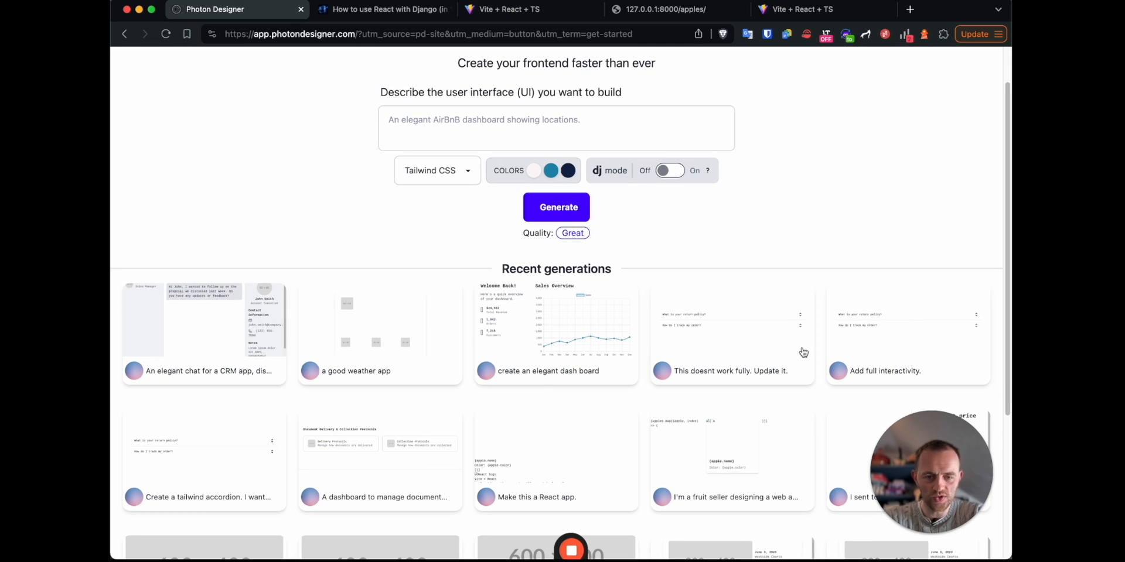
pyautogui.moveTo(563, 337)
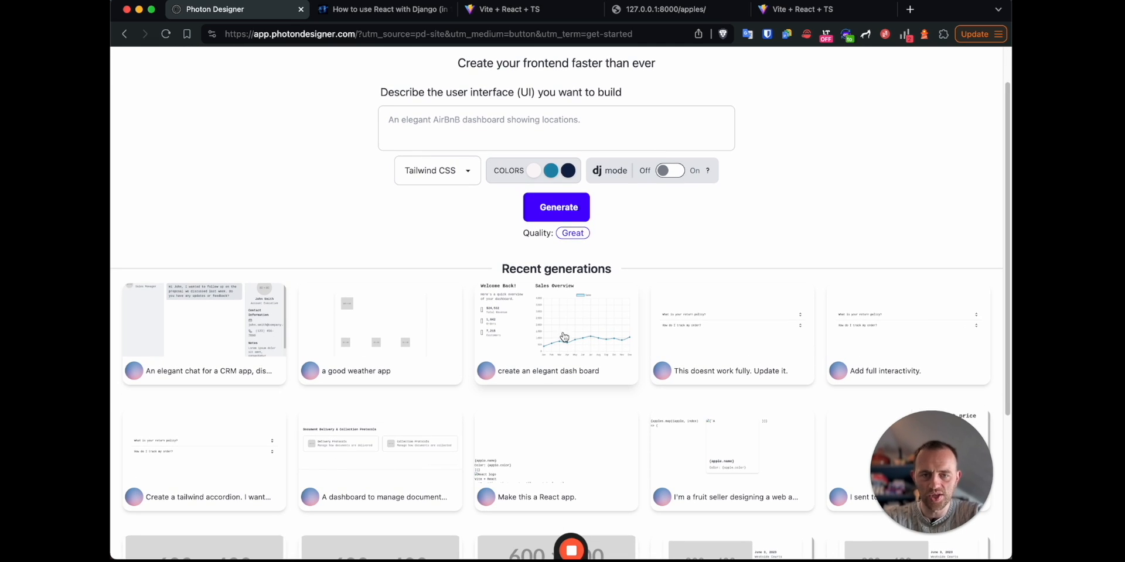
pyautogui.moveTo(491, 209)
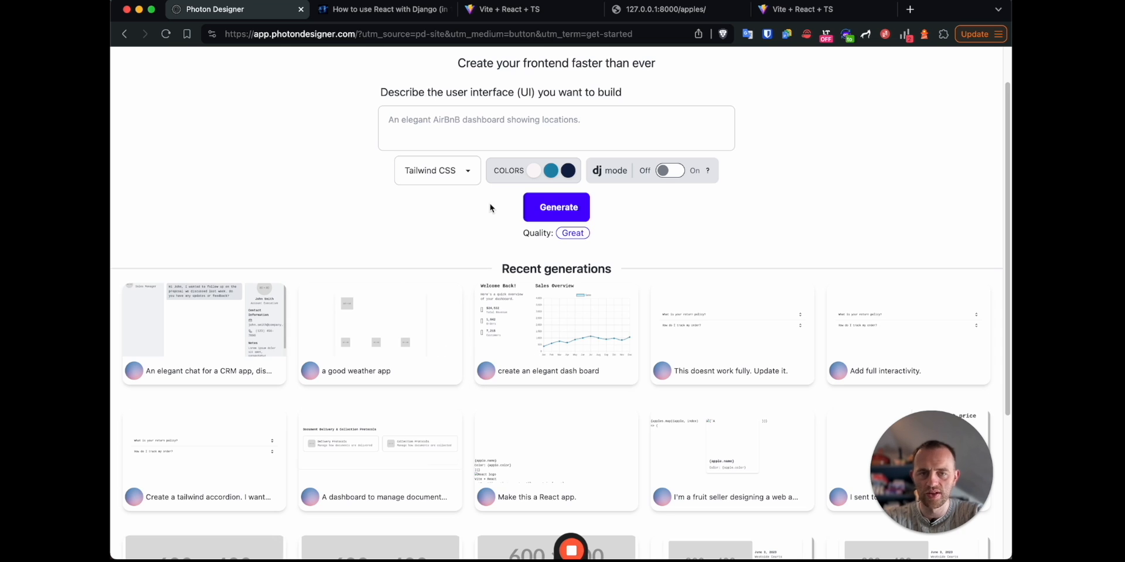